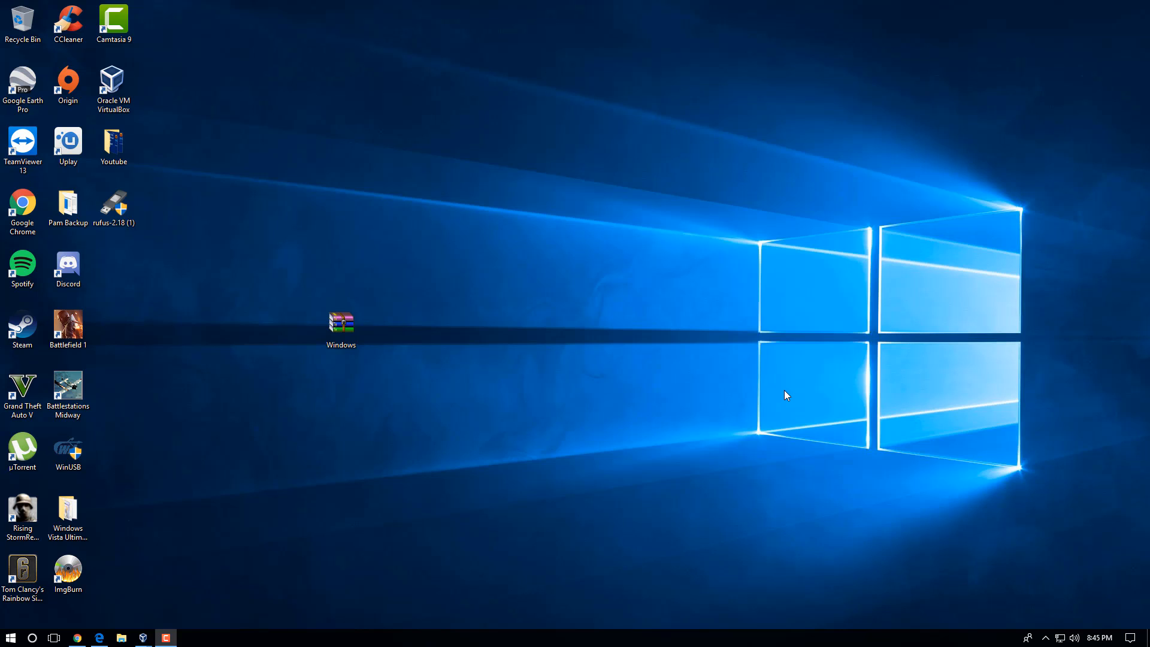
{"action": "mouse_move", "coordinate": [697, 321]}
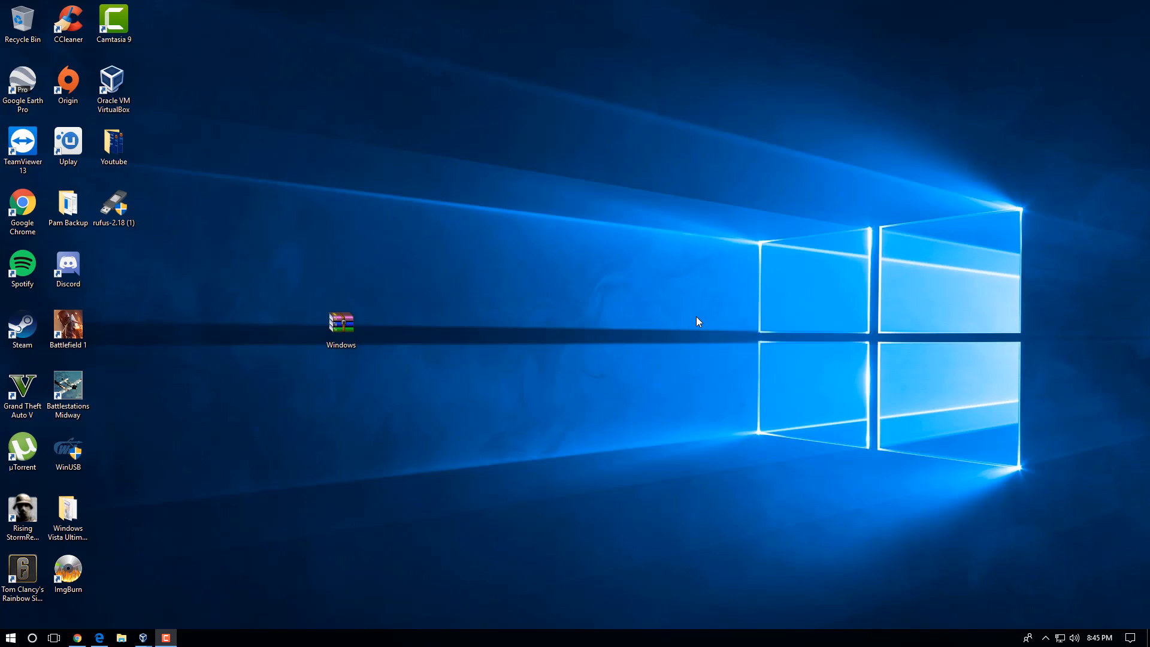
{"action": "mouse_move", "coordinate": [427, 285]}
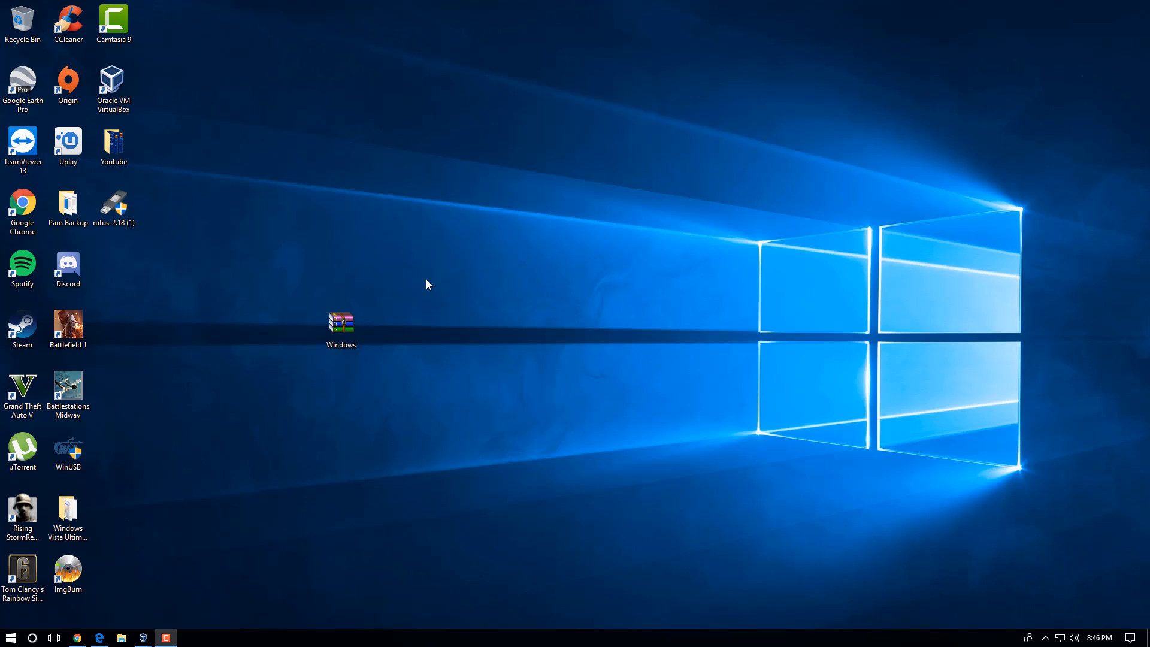
{"action": "mouse_move", "coordinate": [251, 187]}
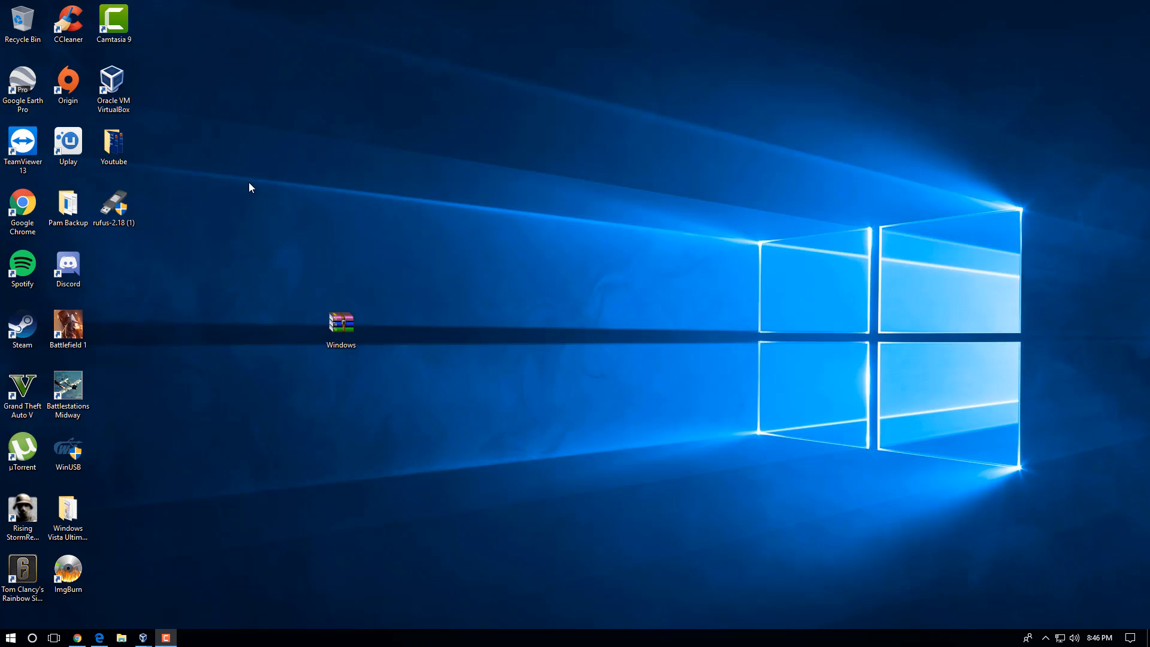
{"action": "mouse_move", "coordinate": [521, 214]}
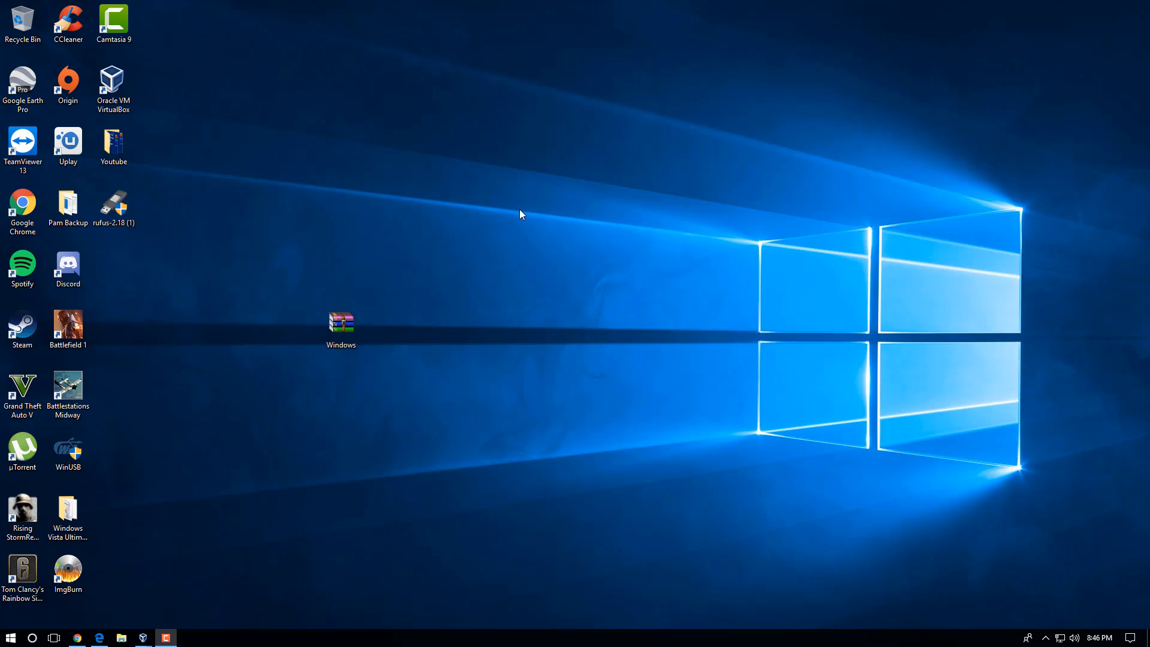
{"action": "mouse_move", "coordinate": [381, 196]}
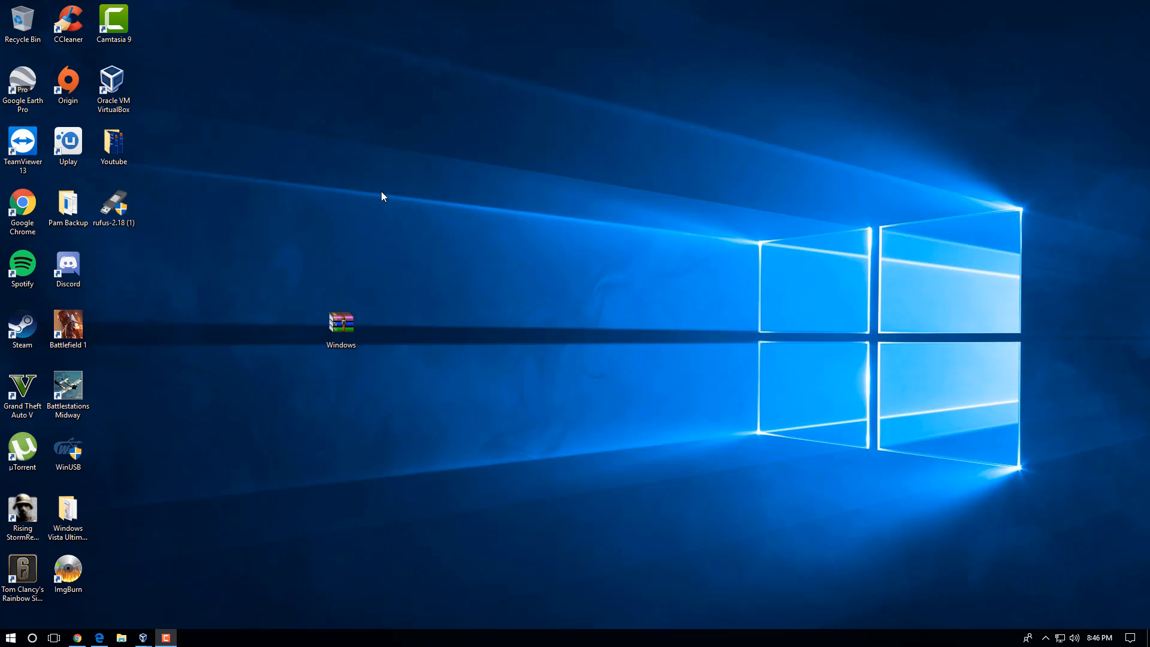
{"action": "mouse_move", "coordinate": [82, 631]}
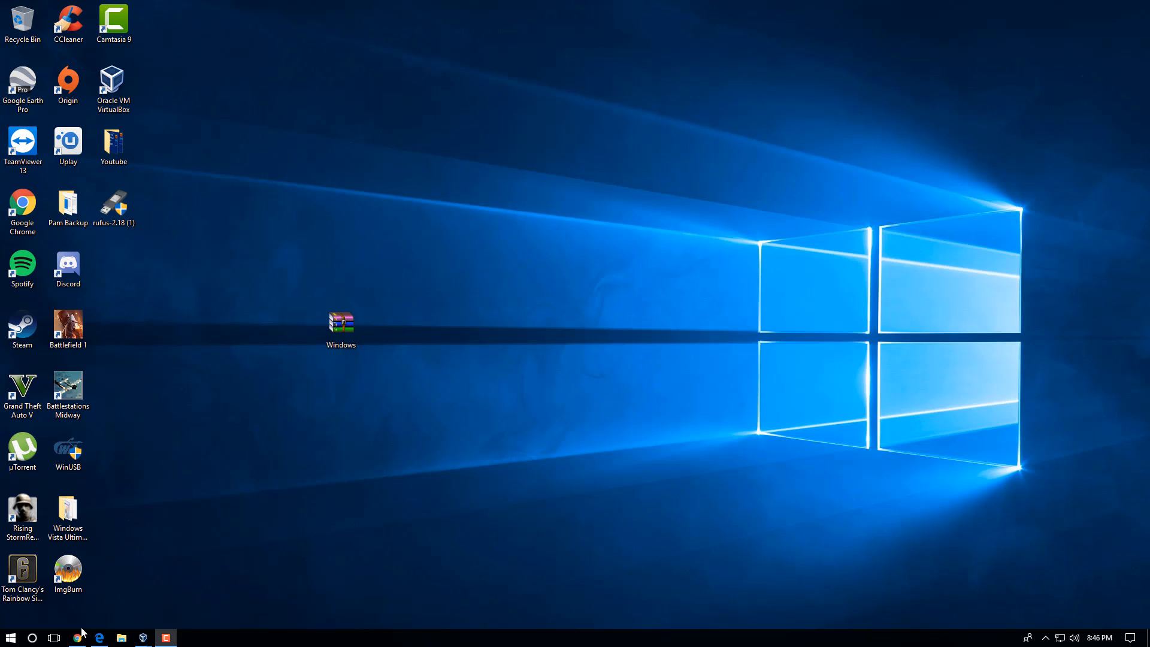
Bring up This PC in File Explorer with its folders and drives listed
{"action": "right_click", "coordinate": [77, 636]}
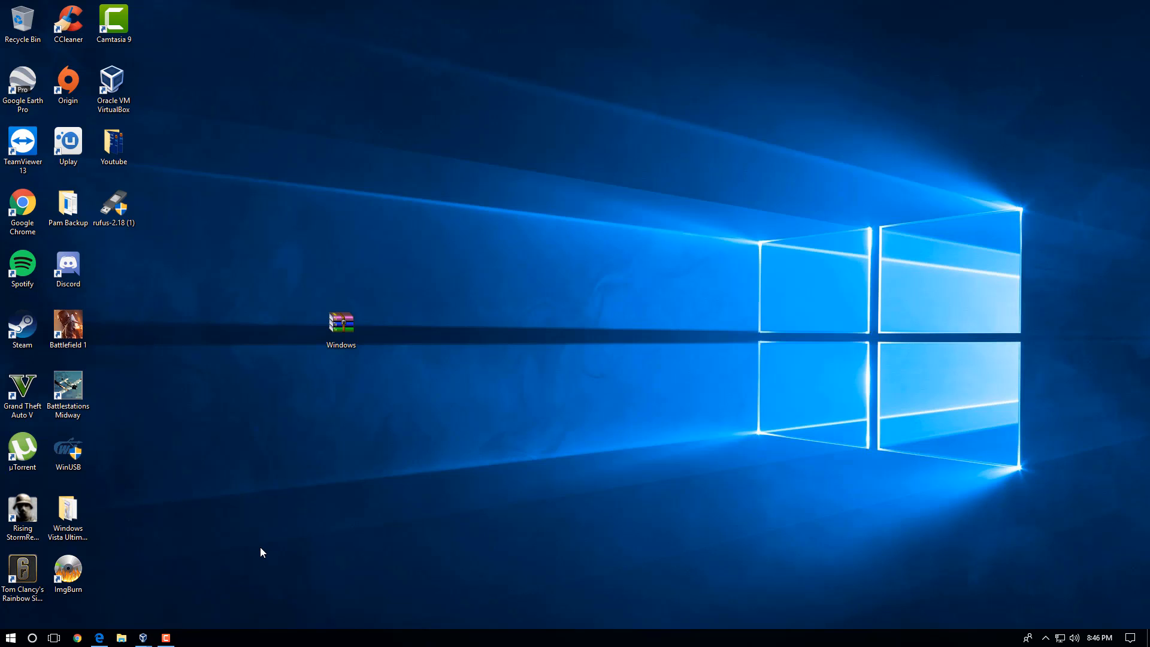
{"action": "mouse_move", "coordinate": [328, 555]}
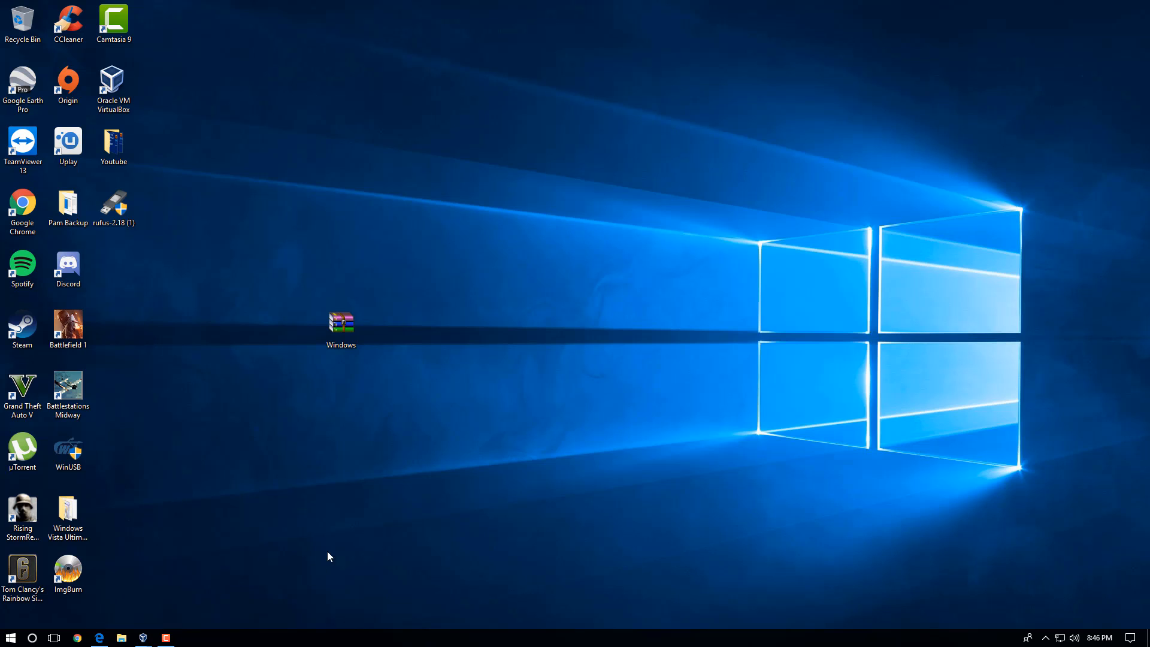
{"action": "mouse_move", "coordinate": [259, 459]}
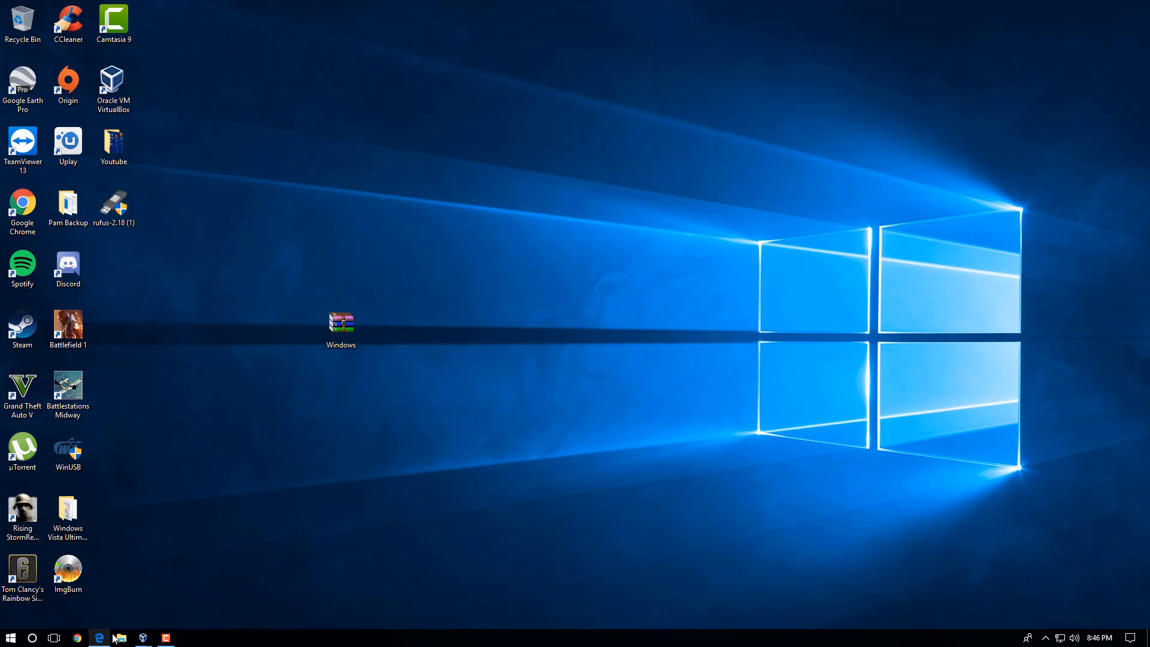
{"action": "left_click", "coordinate": [121, 636]}
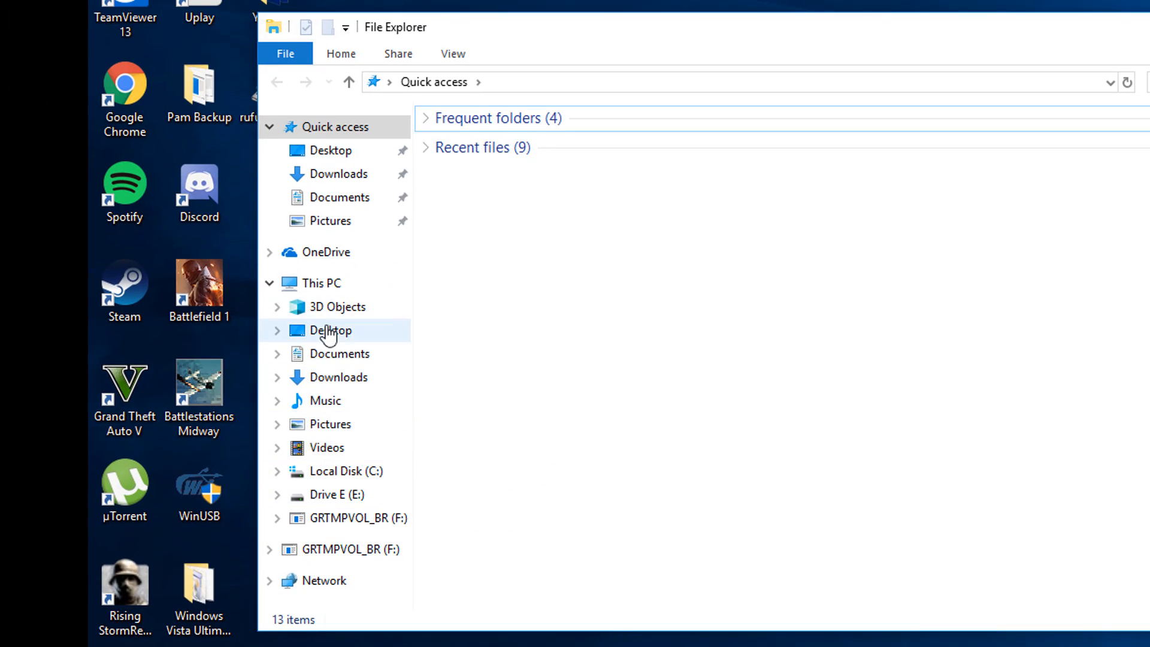
{"action": "left_click", "coordinate": [319, 282]}
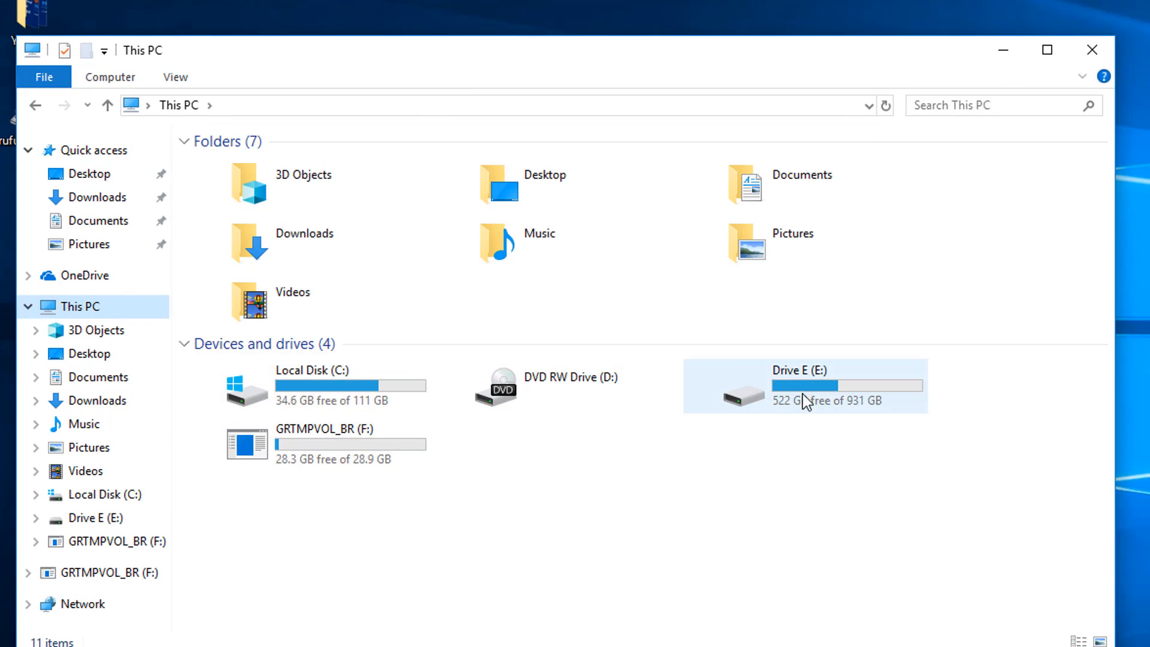
{"action": "mouse_move", "coordinate": [723, 412]}
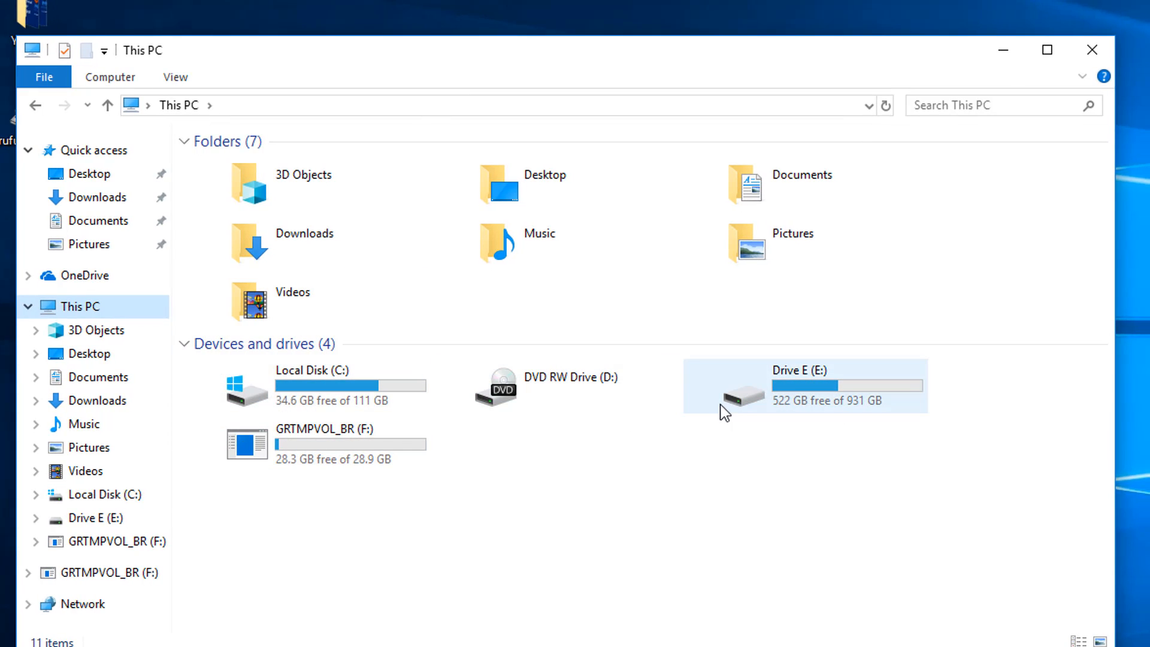
Select the GRTMPVOL_BR (F:) drive and show its context menu of actions
{"action": "left_click", "coordinate": [328, 443]}
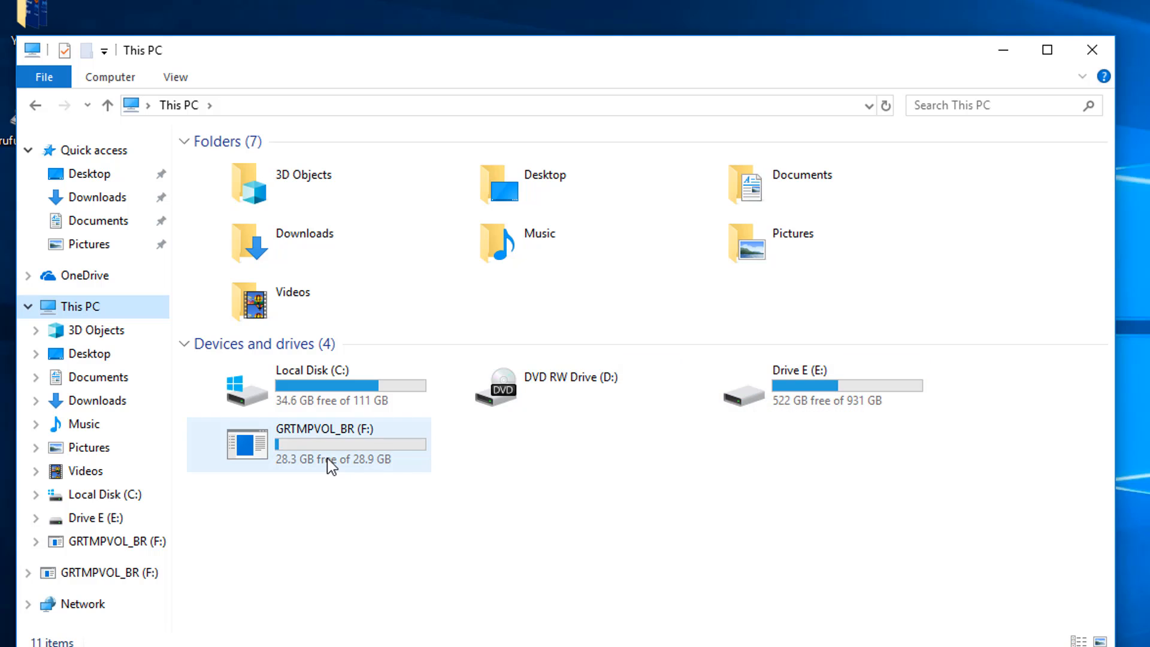
{"action": "left_click", "coordinate": [330, 443]}
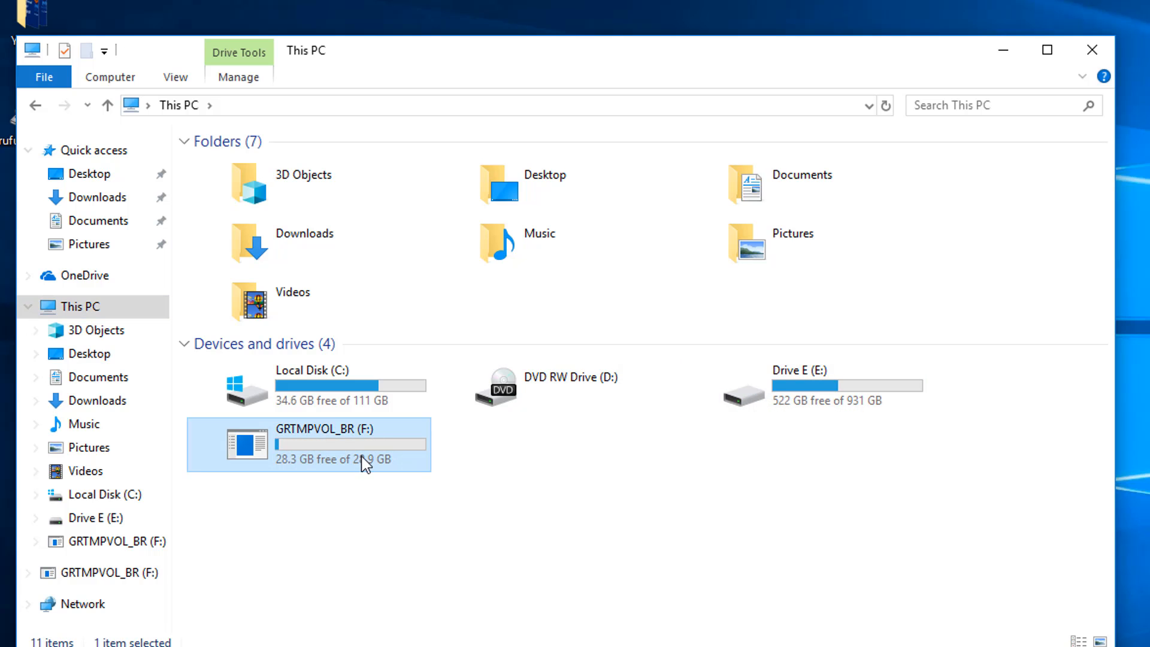
{"action": "right_click", "coordinate": [351, 443]}
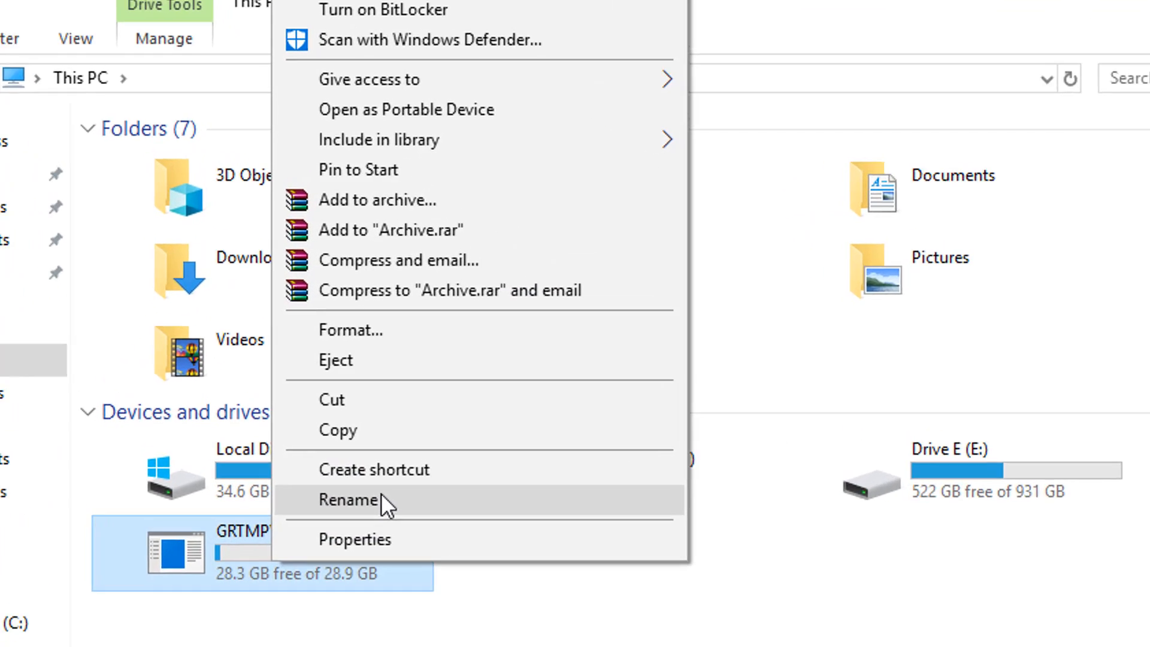
{"action": "mouse_move", "coordinate": [365, 563]}
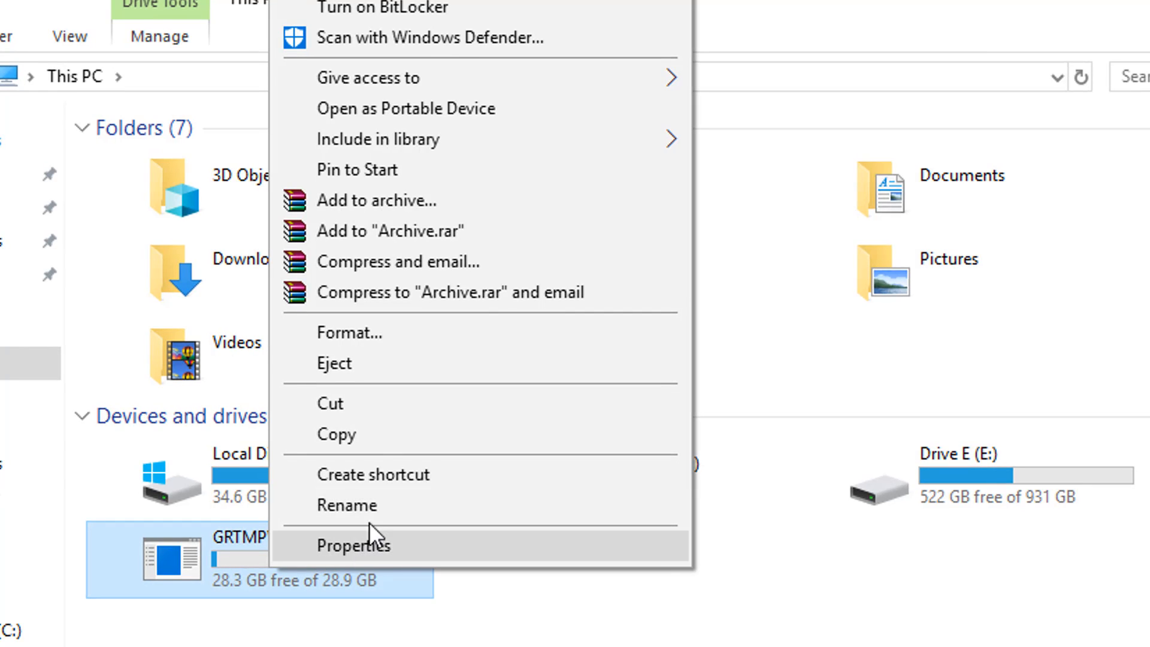
Quick-format the F: drive as NTFS, confirming the erase, and close the Format window when done
{"action": "left_click", "coordinate": [349, 332]}
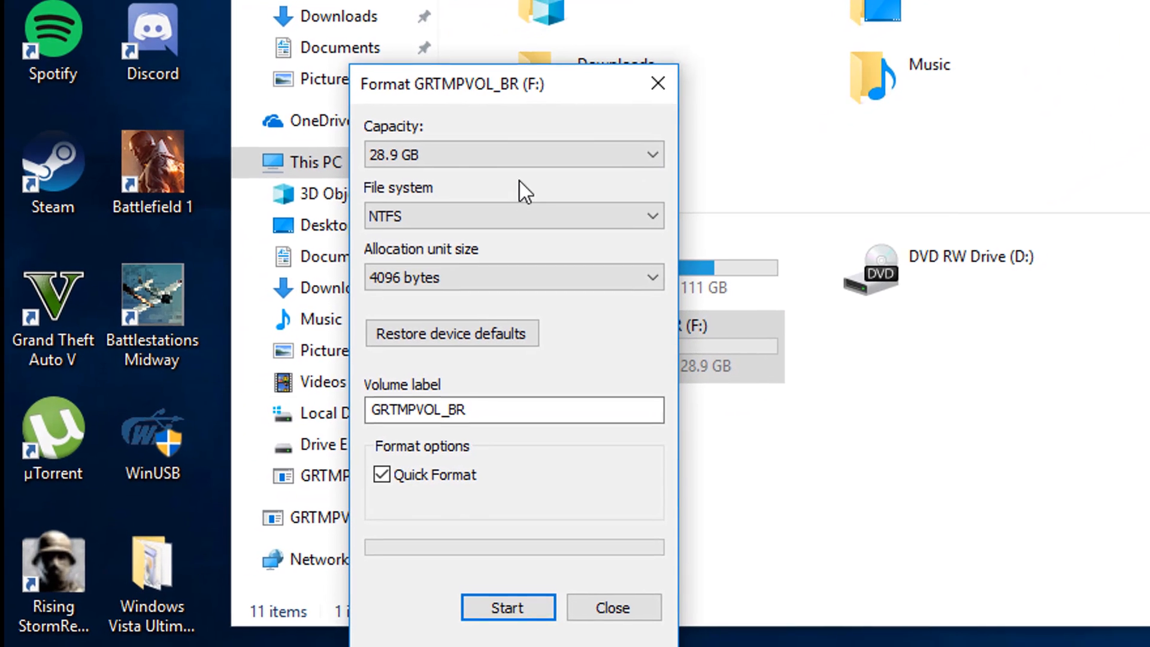
{"action": "mouse_move", "coordinate": [508, 139]}
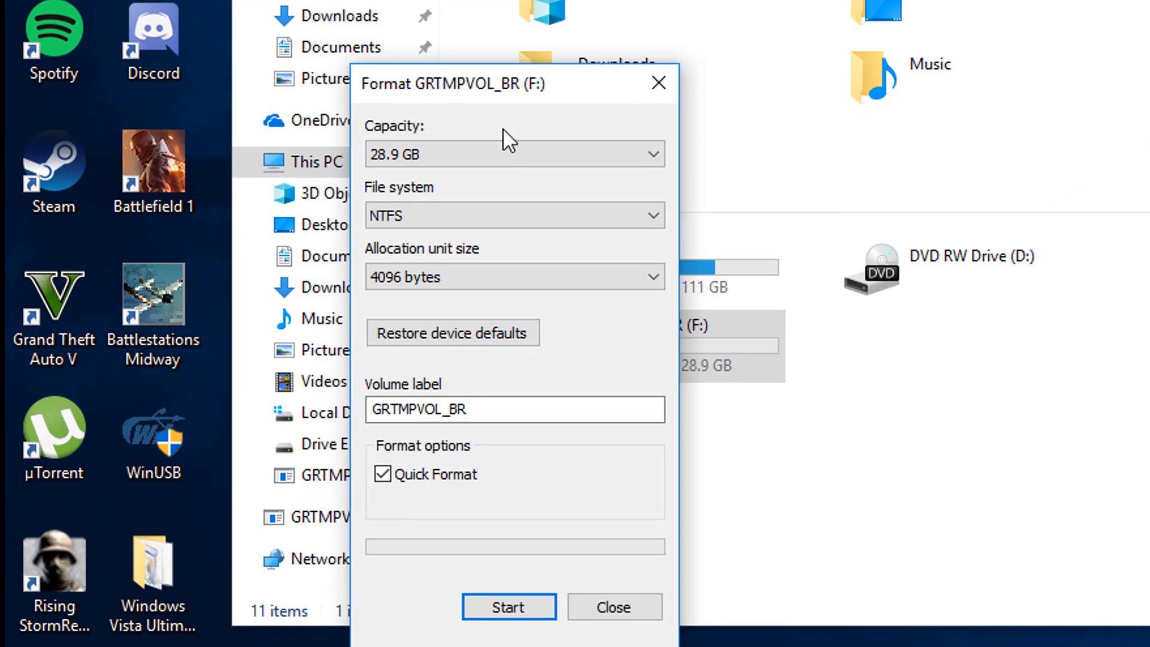
{"action": "left_click", "coordinate": [507, 606]}
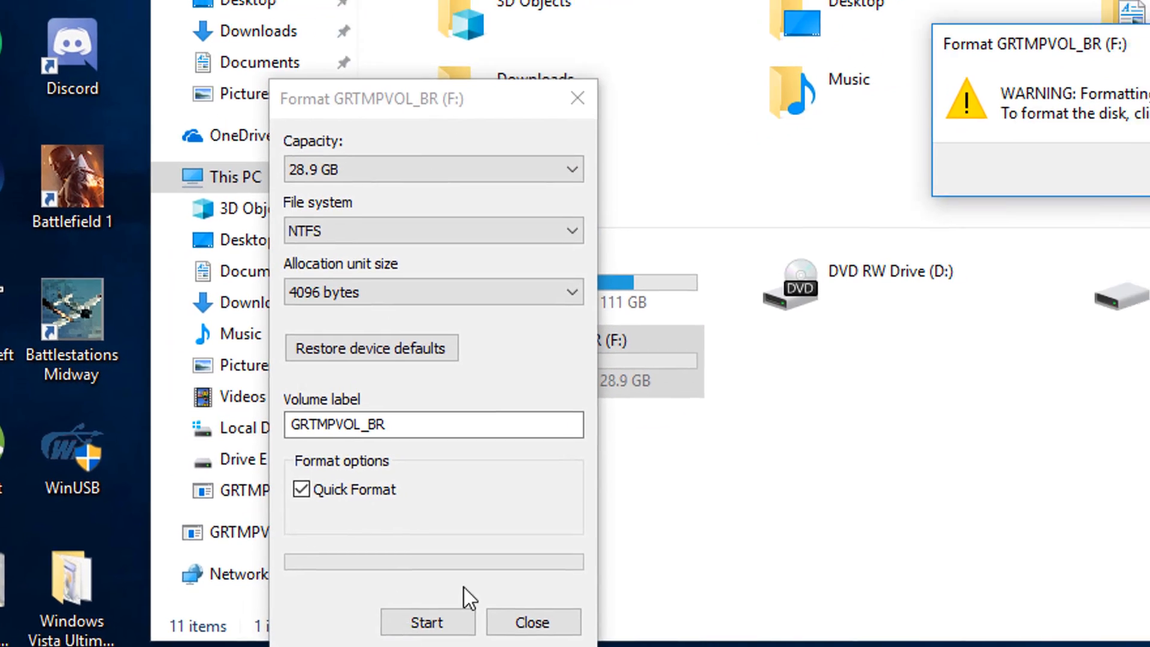
{"action": "left_click", "coordinate": [428, 622]}
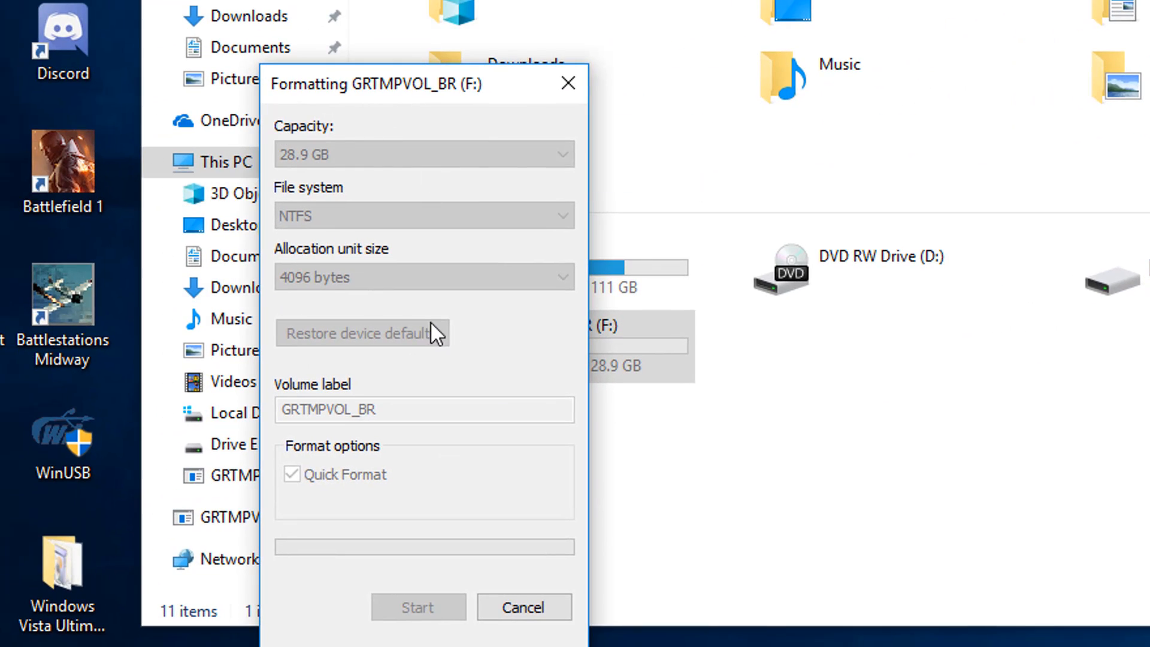
{"action": "mouse_move", "coordinate": [429, 352]}
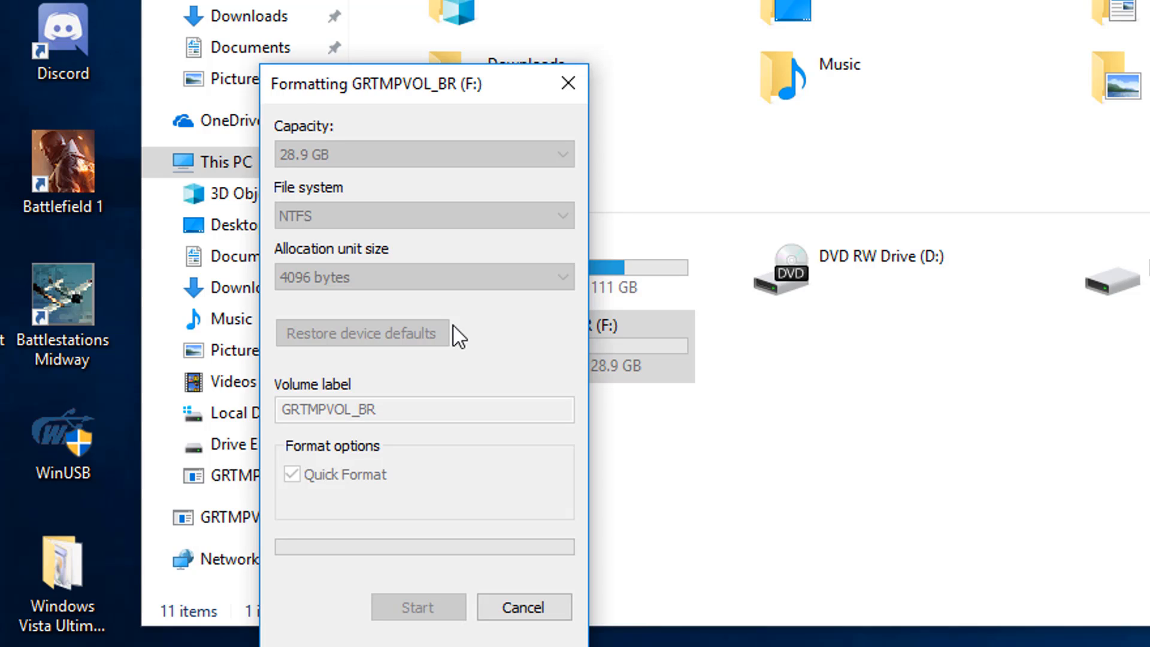
{"action": "mouse_move", "coordinate": [521, 137]}
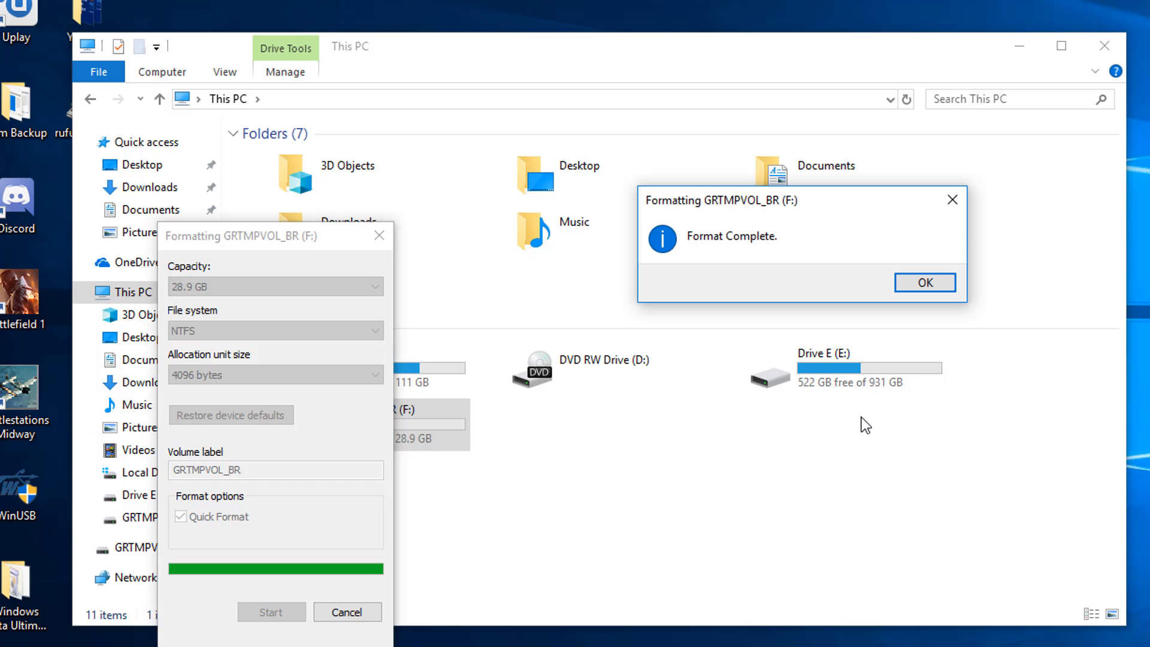
{"action": "mouse_move", "coordinate": [673, 250]}
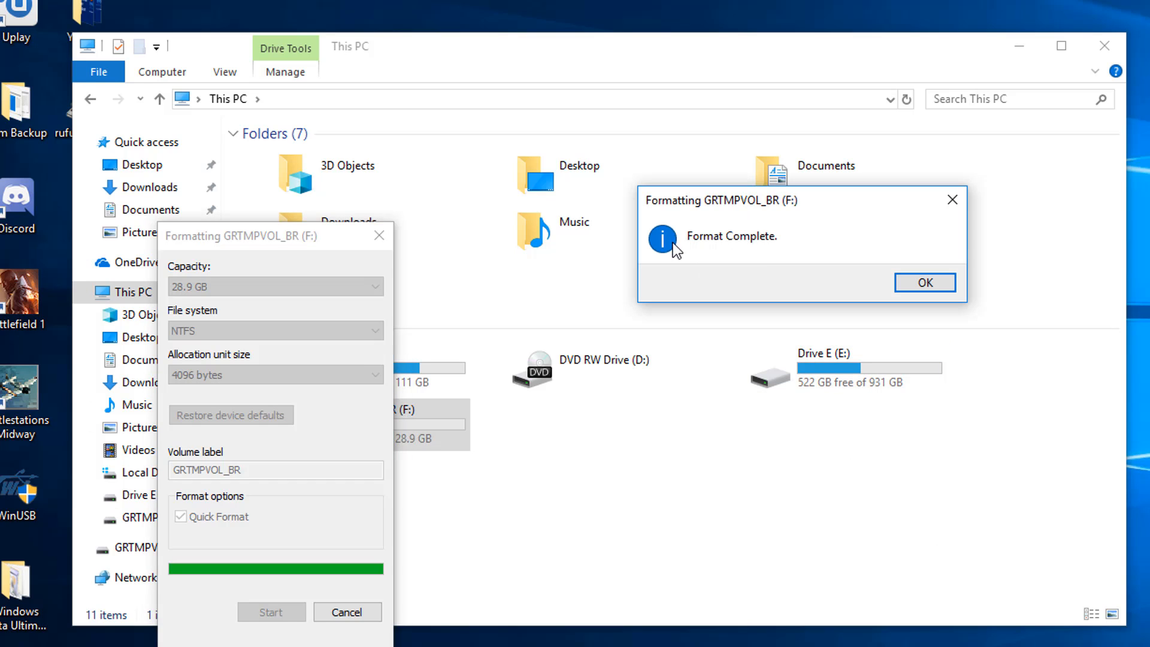
{"action": "left_click", "coordinate": [923, 283]}
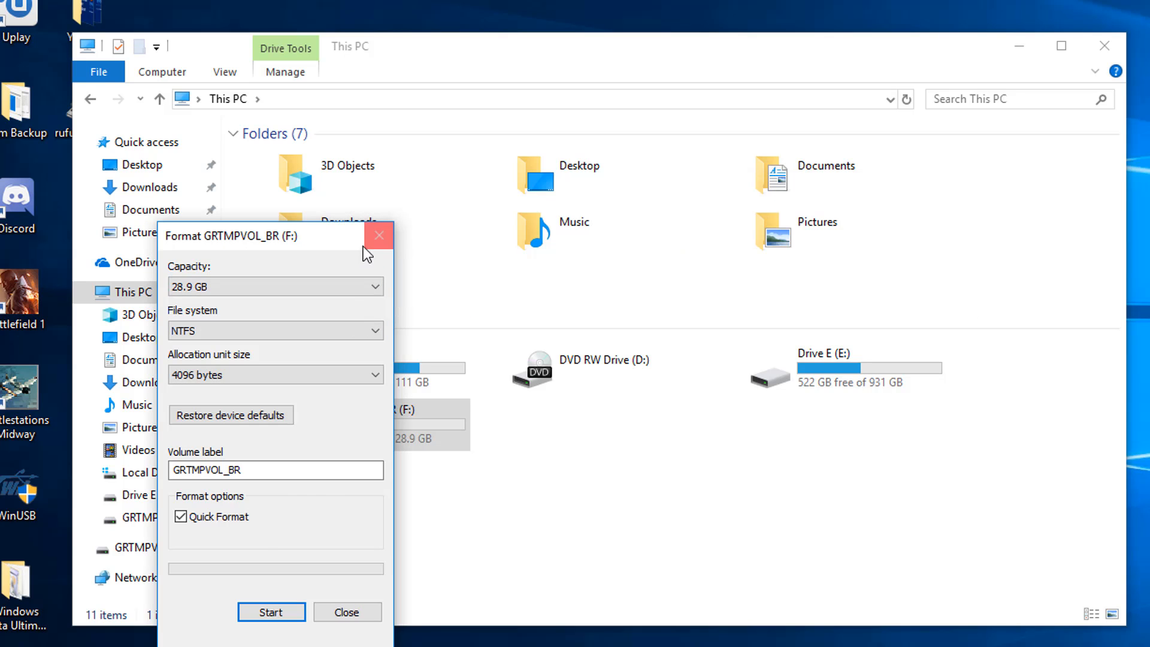
{"action": "left_click", "coordinate": [380, 236]}
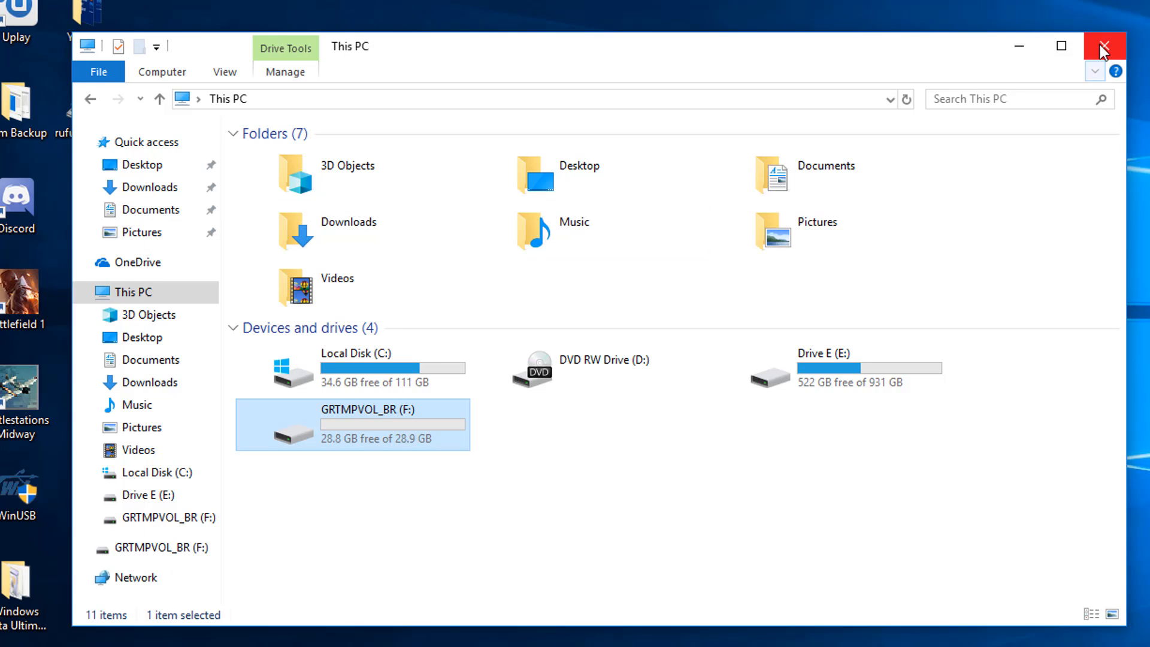
Close the This PC window, leaving only the desktop
{"action": "left_click", "coordinate": [1103, 46]}
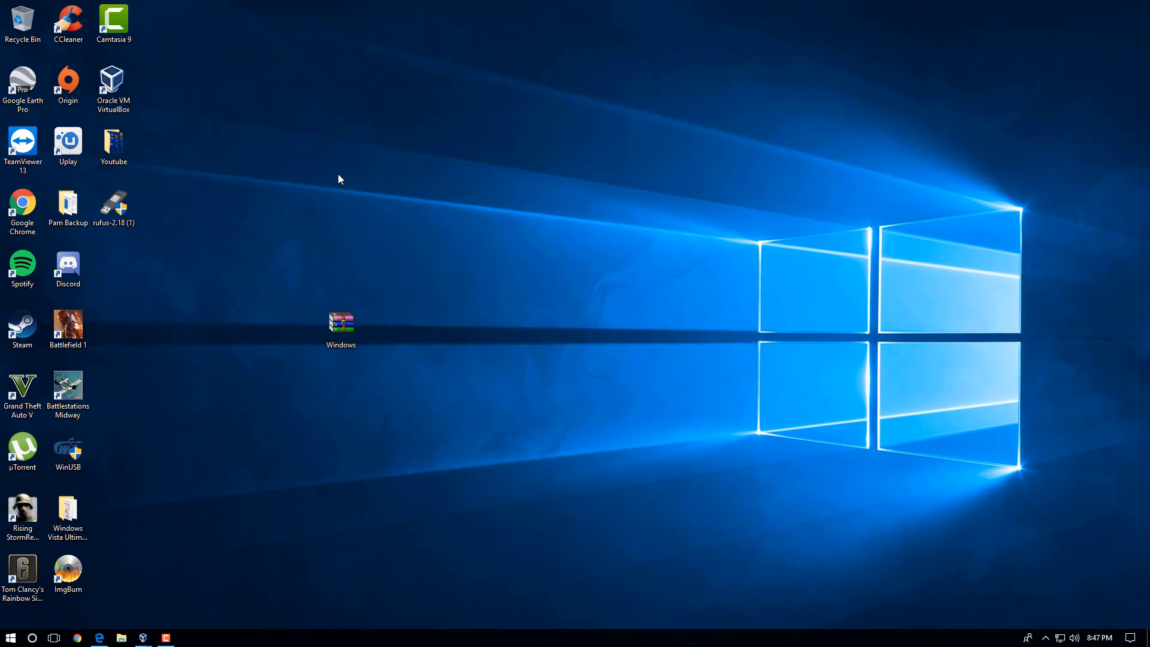
{"action": "mouse_move", "coordinate": [330, 172]}
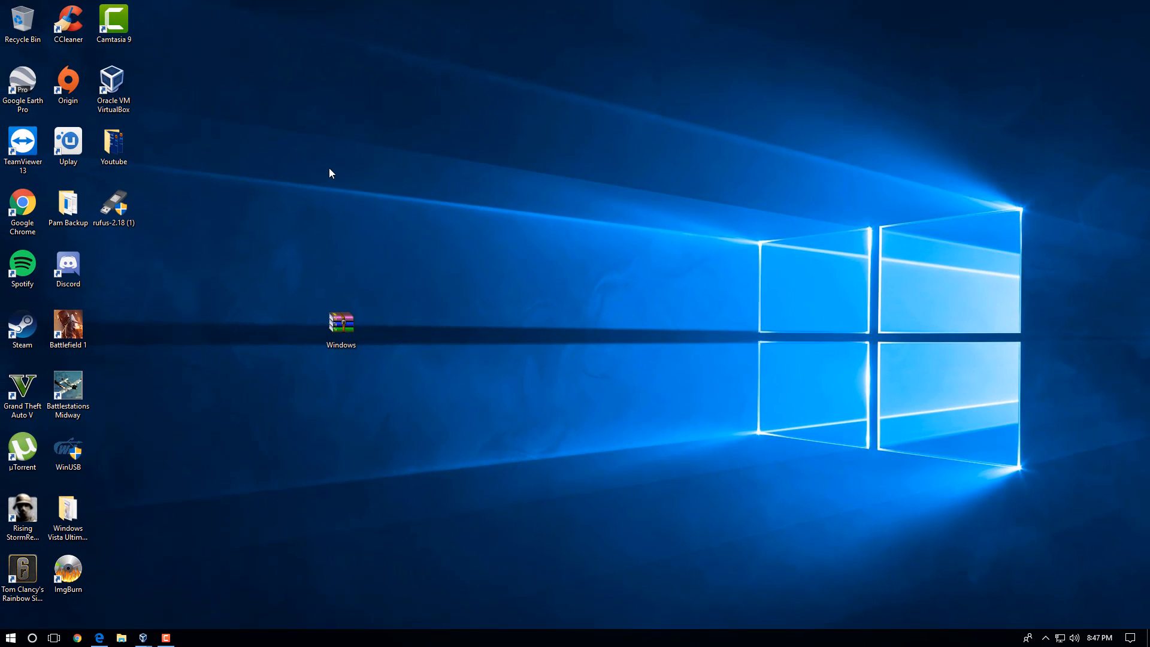
{"action": "mouse_move", "coordinate": [313, 192]}
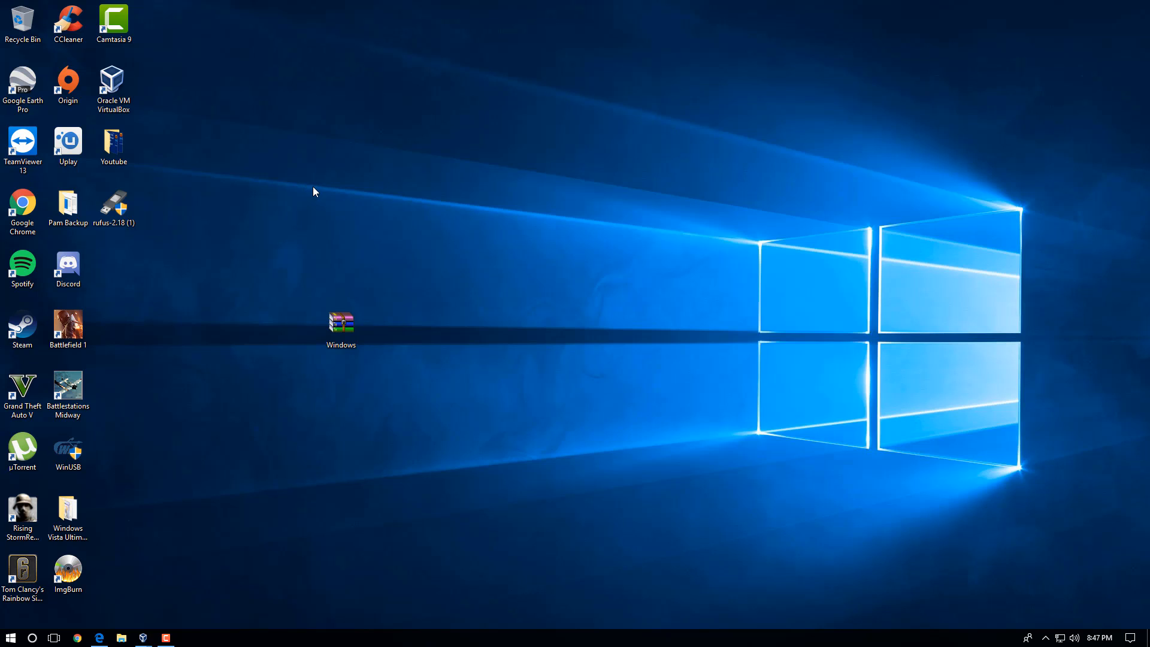
{"action": "mouse_move", "coordinate": [698, 442]}
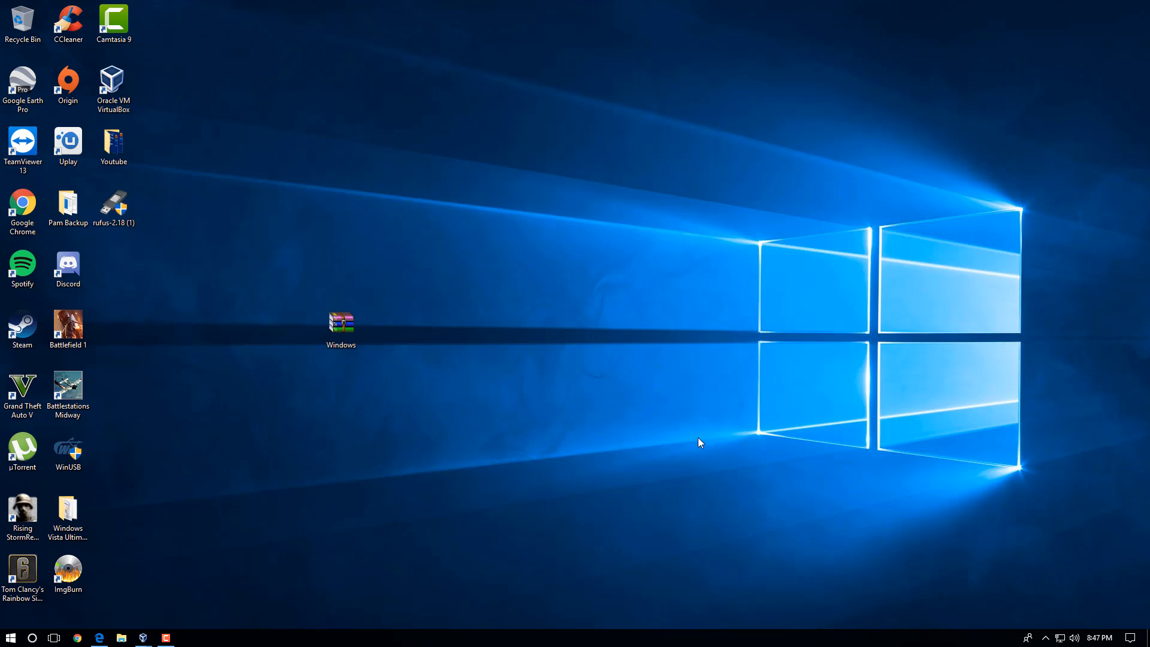
{"action": "mouse_move", "coordinate": [220, 534]}
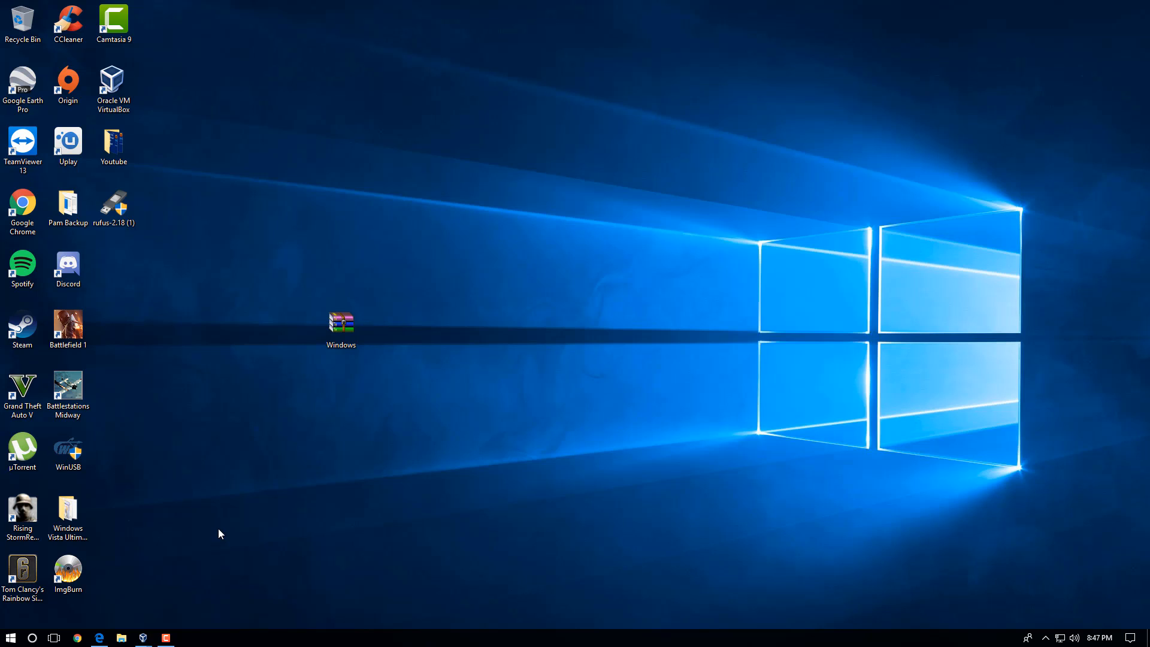
{"action": "mouse_move", "coordinate": [146, 614]}
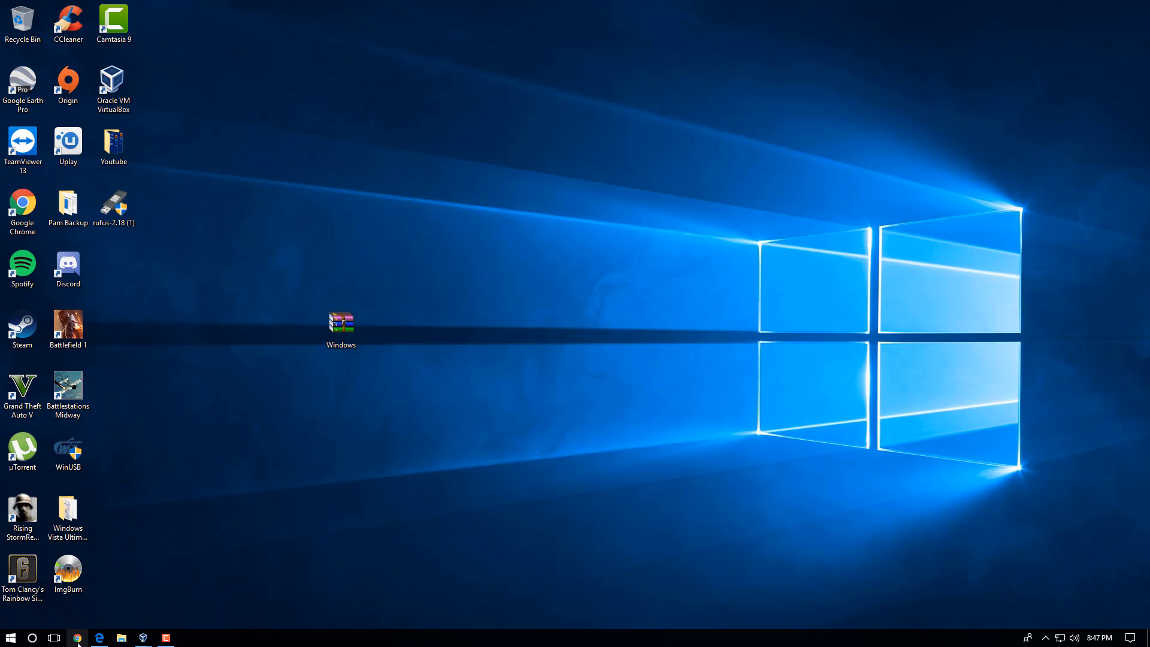
In Chrome, reach Microsoft's Download Windows 10 page from a search for the Media Creation Tool
{"action": "left_click", "coordinate": [76, 636]}
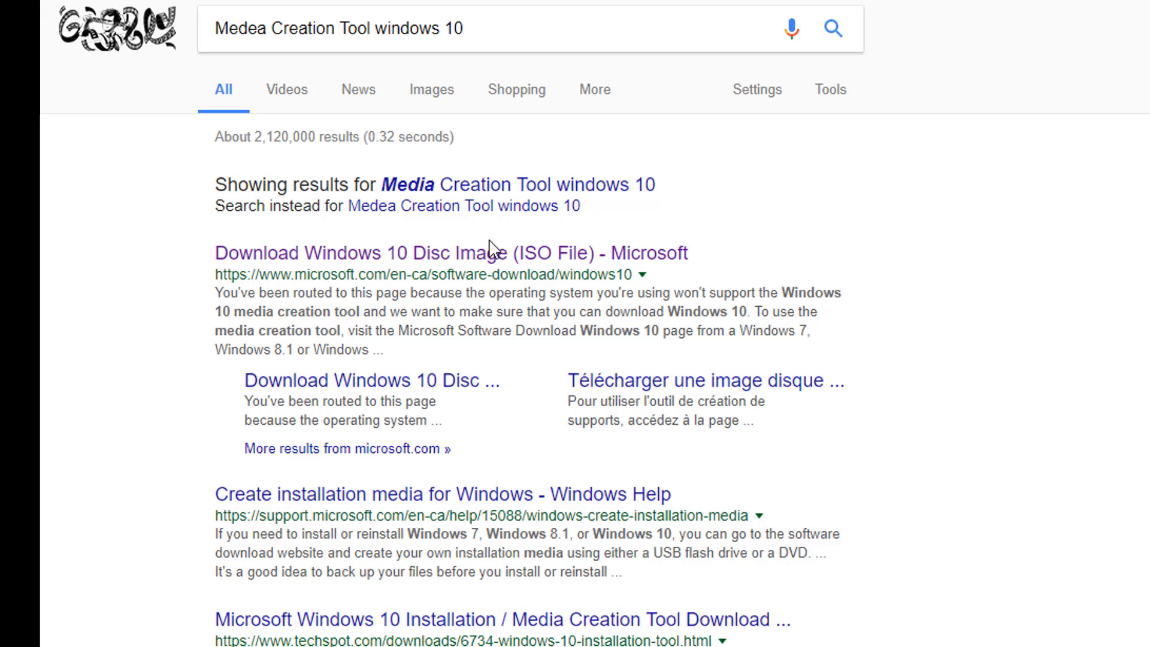
{"action": "left_click", "coordinate": [450, 253]}
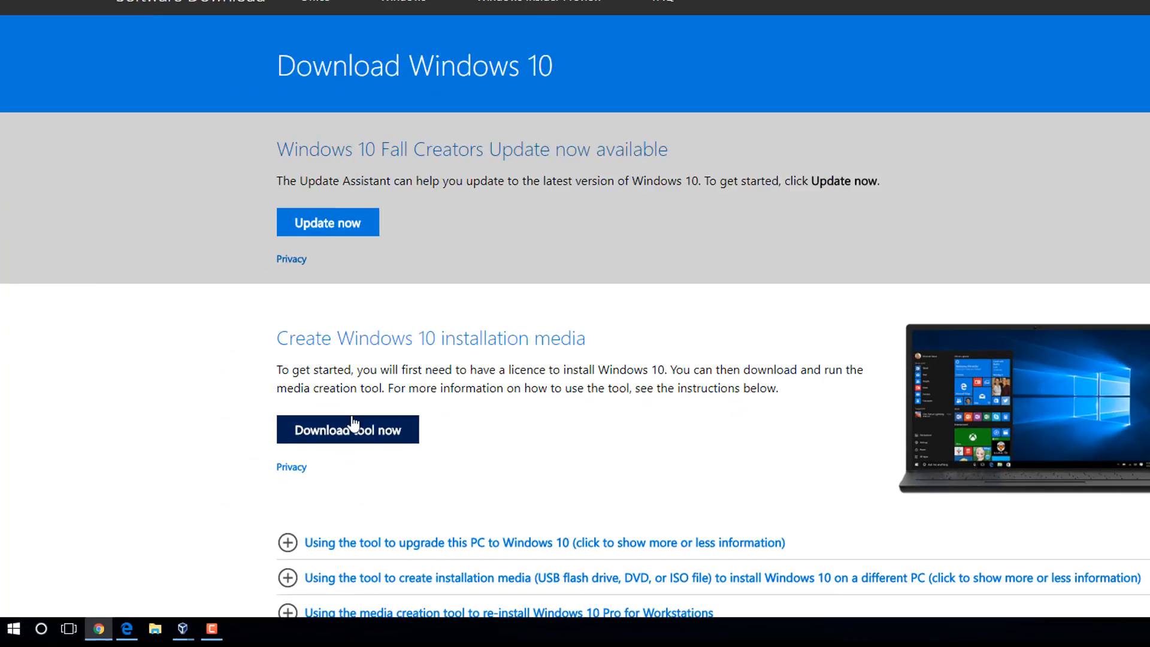
{"action": "scroll", "scroll_direction": "down", "scroll_amount": 3}
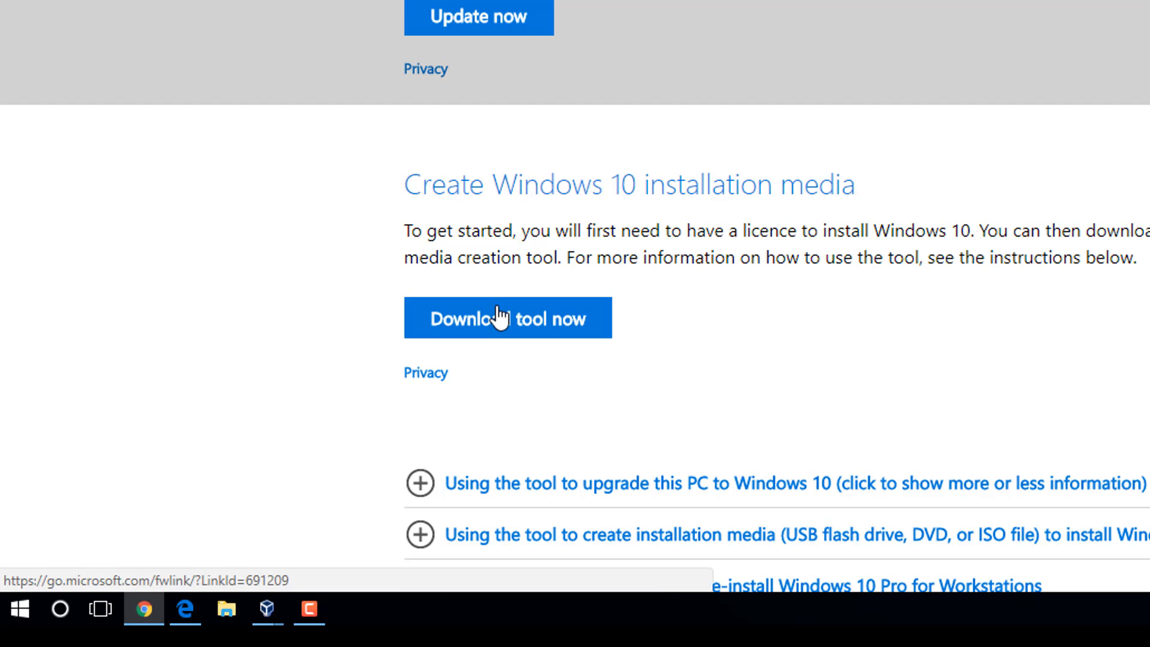
Download and run the media creation tool, accepting its license terms
{"action": "left_click", "coordinate": [506, 318]}
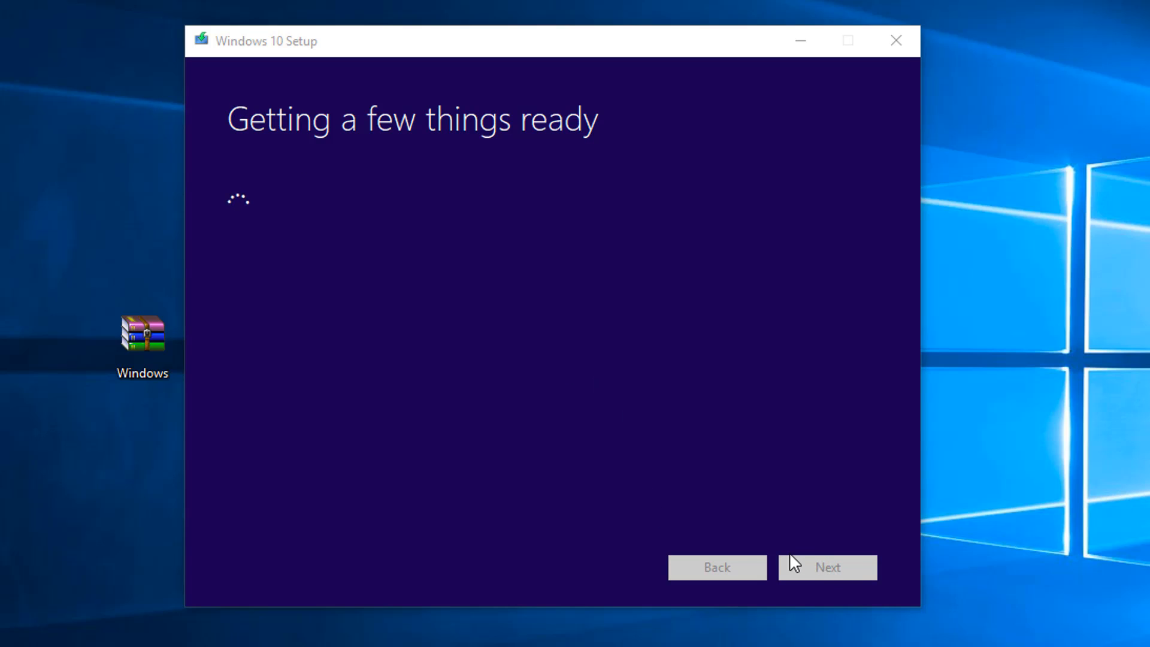
{"action": "mouse_move", "coordinate": [305, 167]}
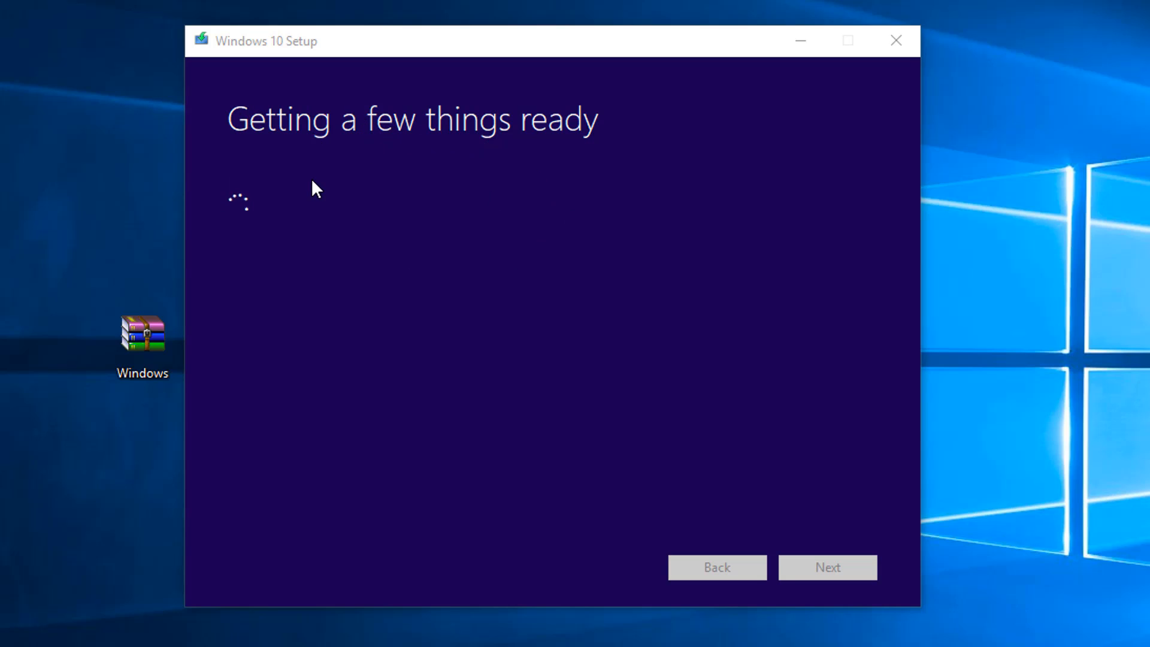
{"action": "mouse_move", "coordinate": [303, 201]}
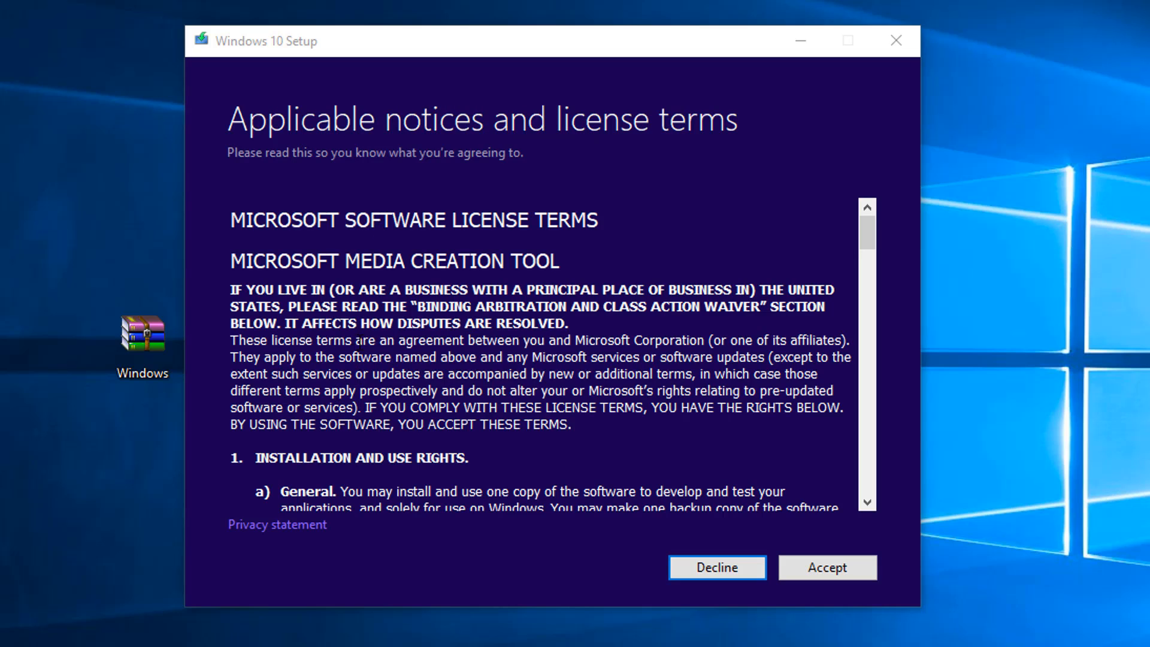
{"action": "left_click", "coordinate": [826, 566]}
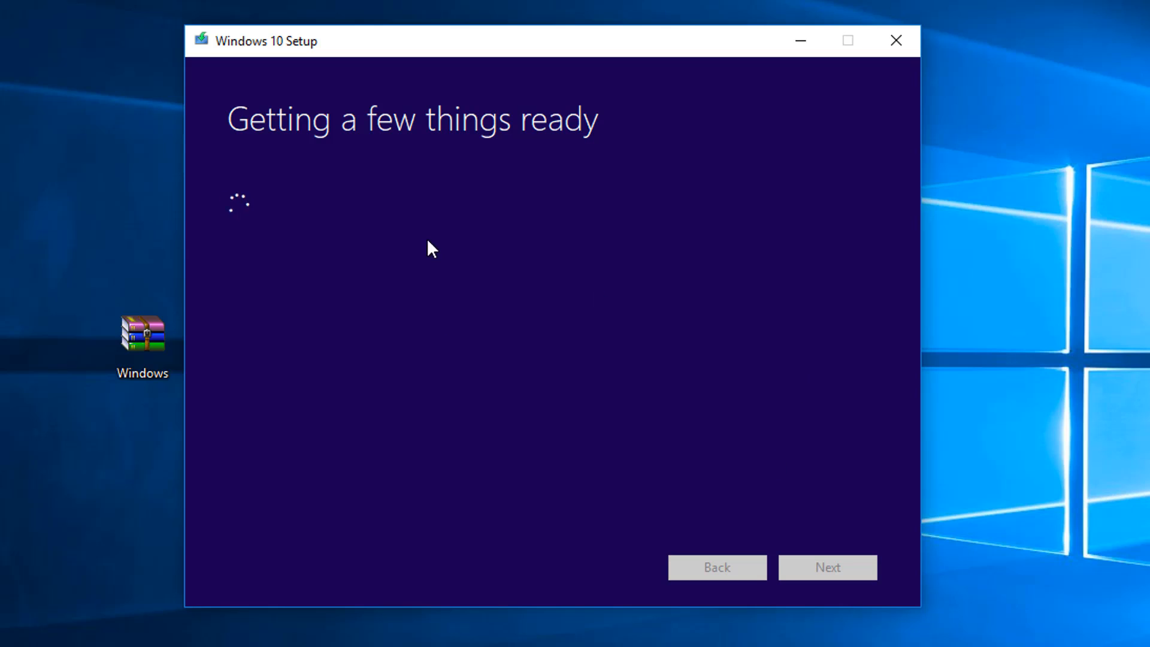
{"action": "mouse_move", "coordinate": [280, 154]}
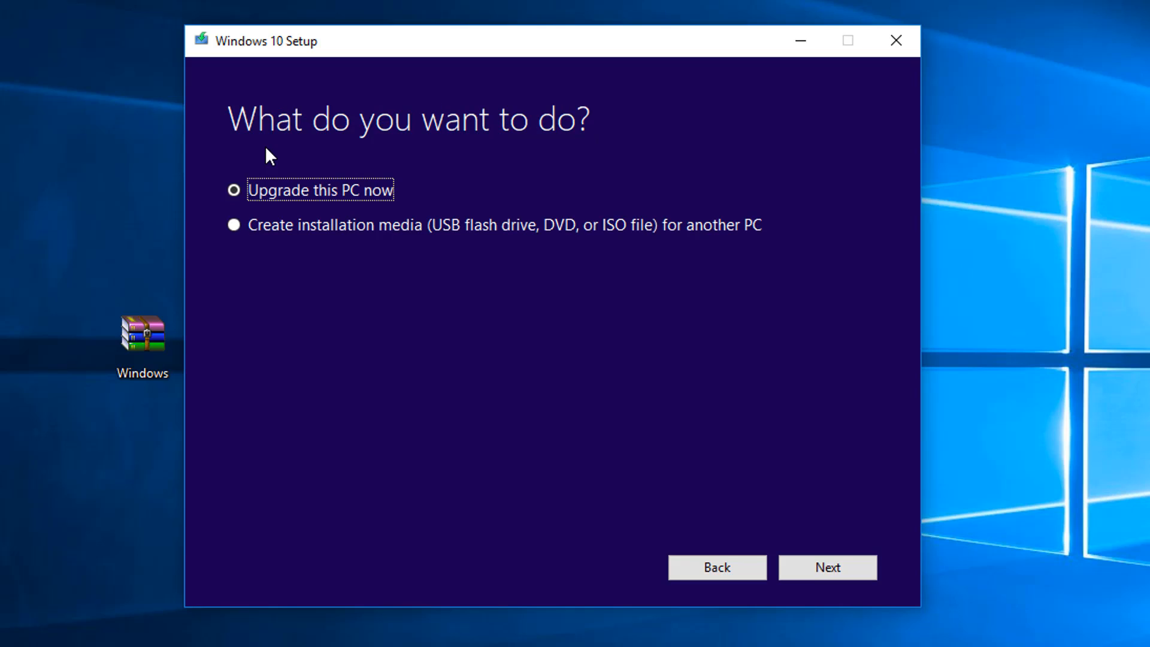
{"action": "mouse_move", "coordinate": [663, 289]}
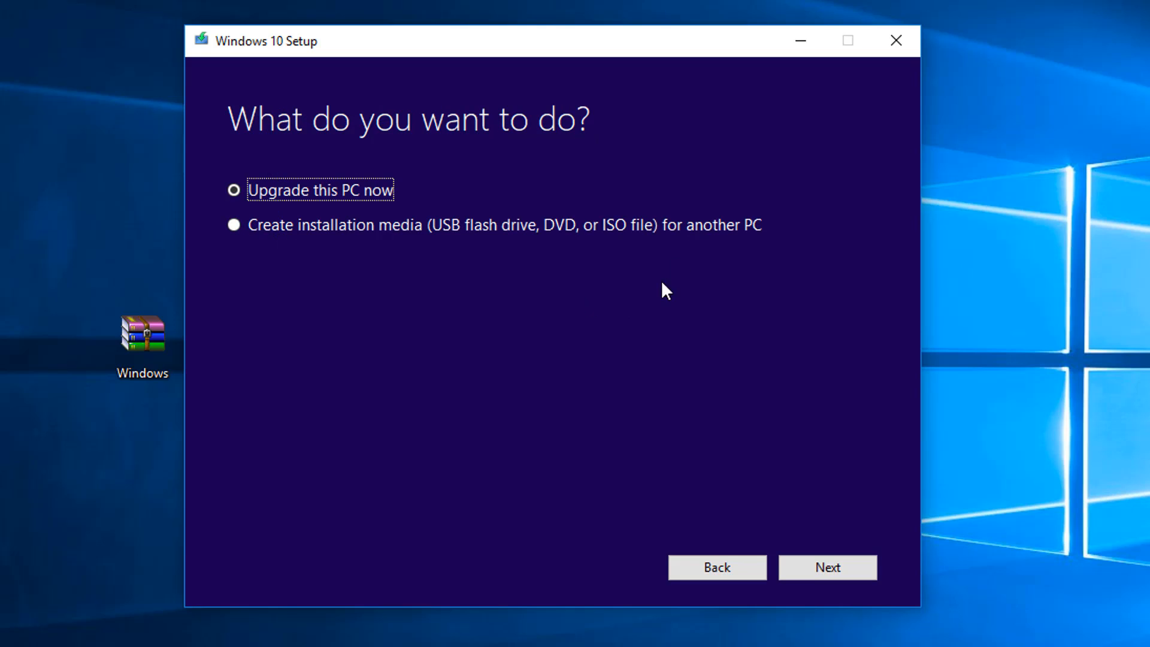
Select 'Create installation media for another PC' rather than upgrading this PC
{"action": "left_click", "coordinate": [234, 190]}
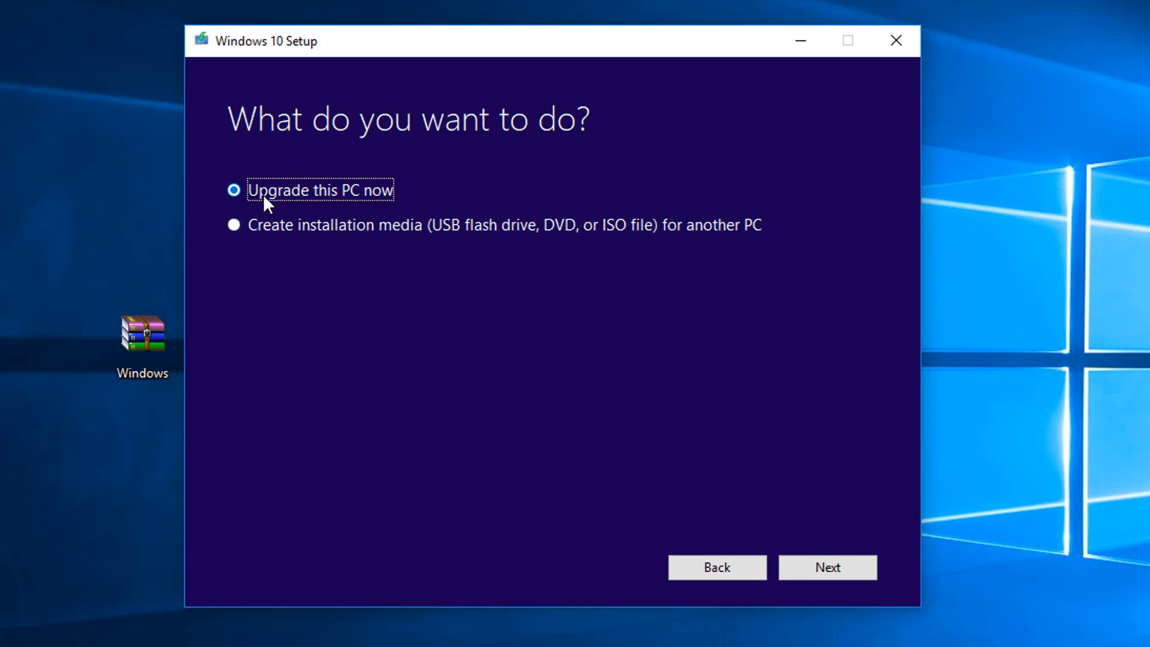
{"action": "mouse_move", "coordinate": [297, 178]}
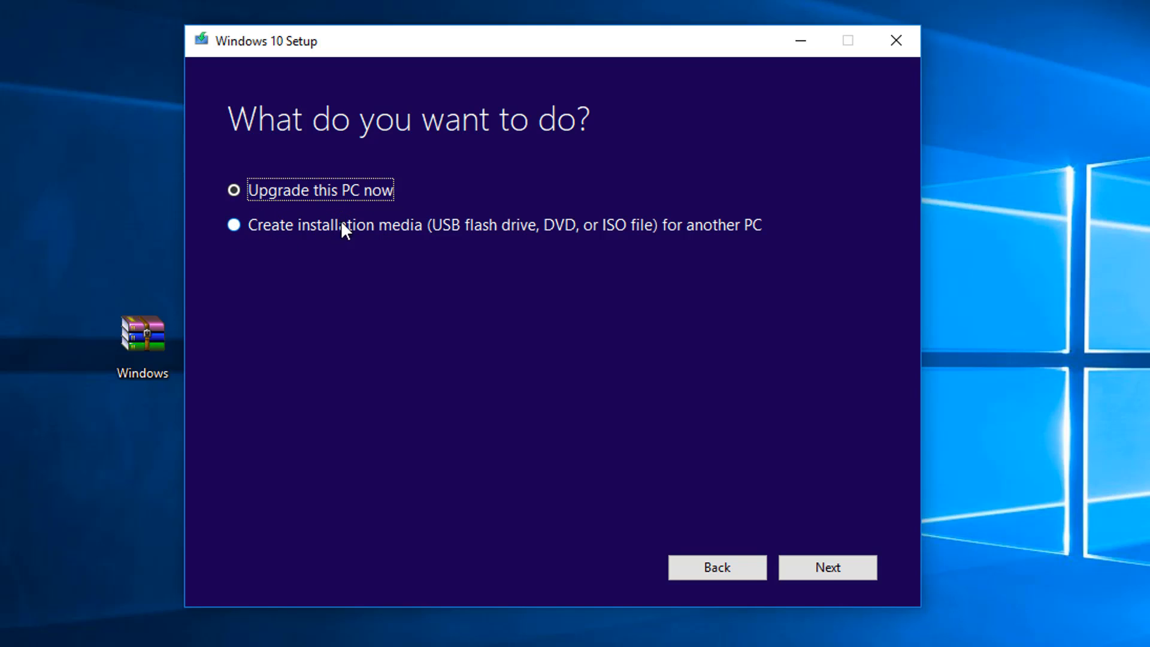
{"action": "mouse_move", "coordinate": [555, 244]}
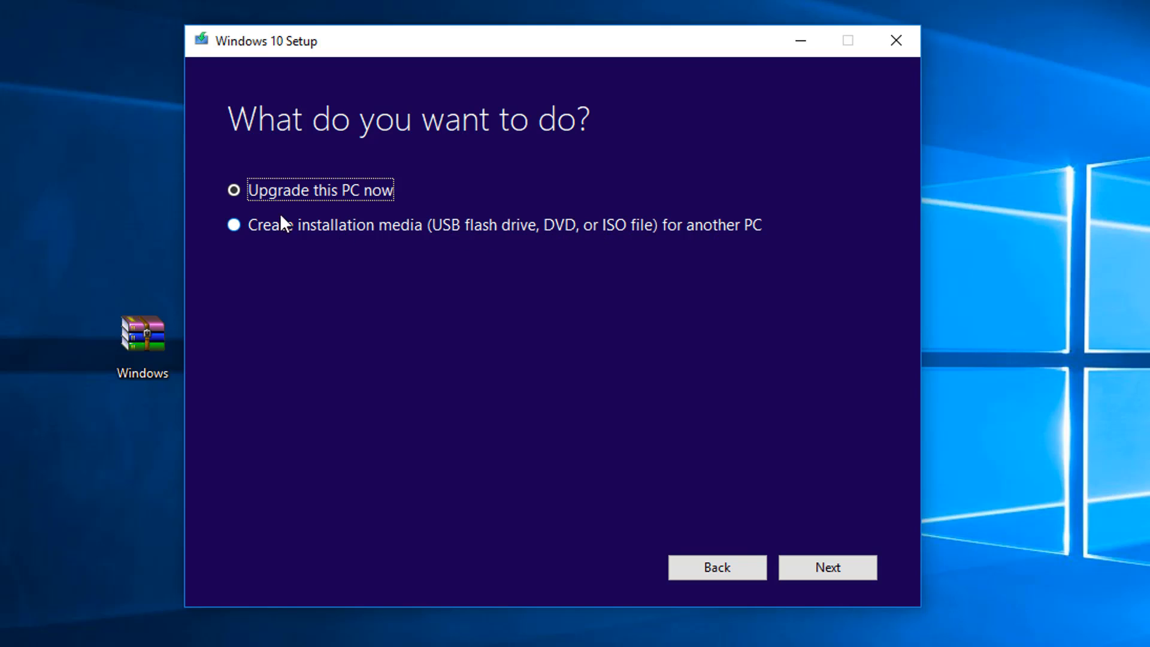
{"action": "left_click", "coordinate": [234, 224]}
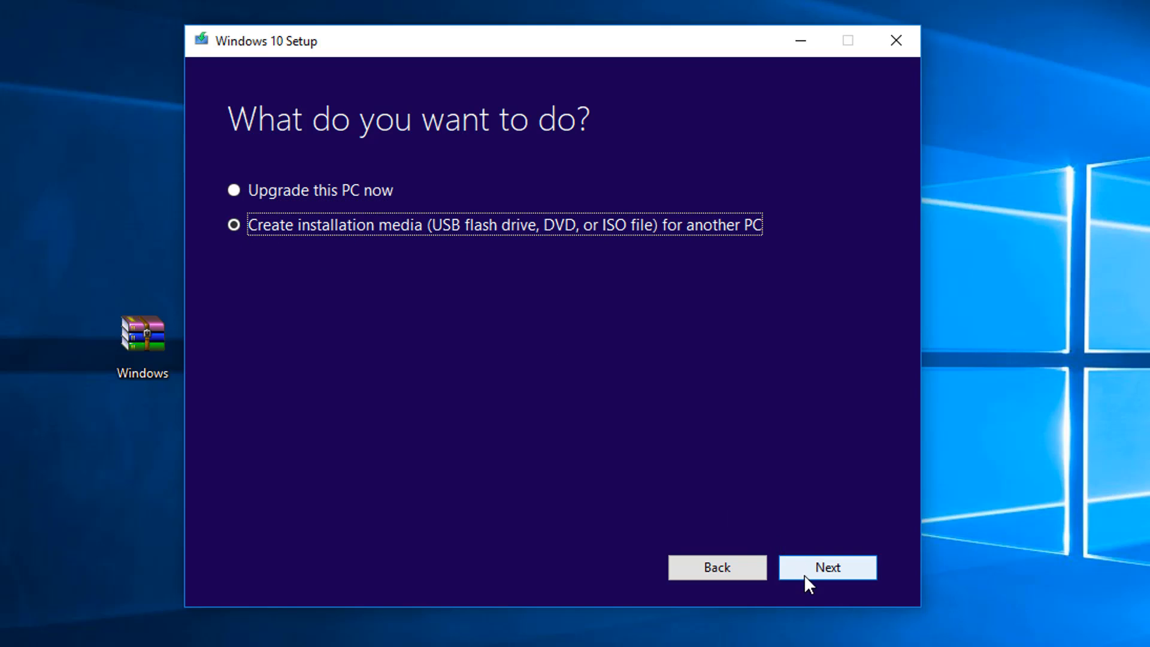
Keep the recommended language, edition and architecture, pick the F: removable drive, and start the Windows 10 download
{"action": "left_click", "coordinate": [826, 566]}
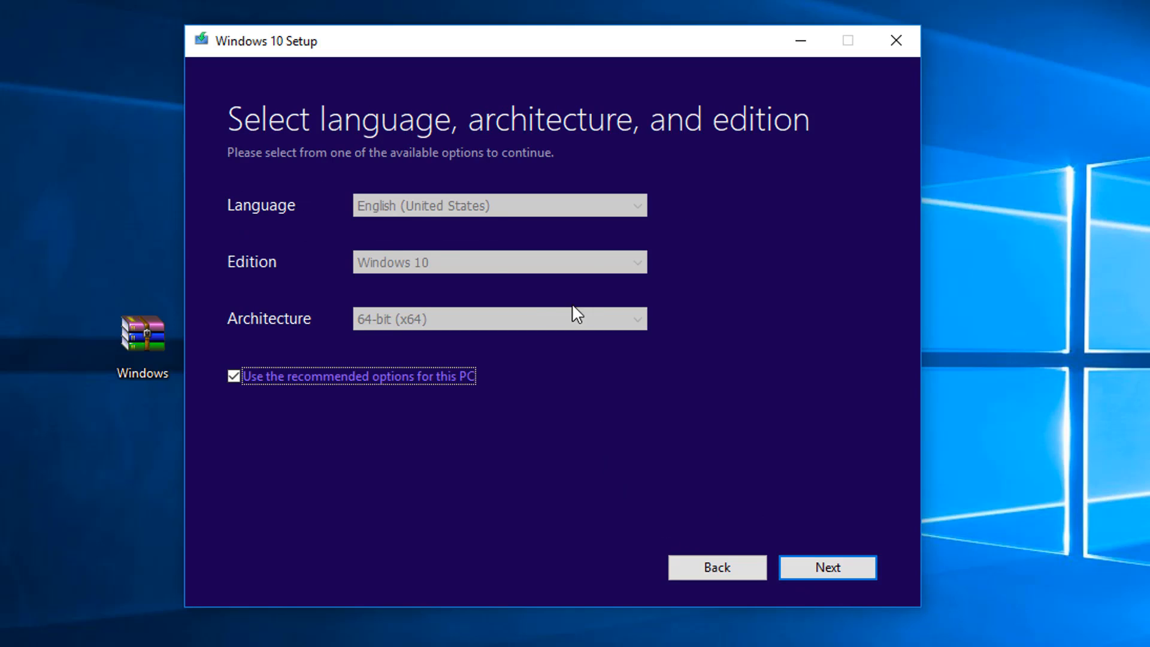
{"action": "mouse_move", "coordinate": [515, 253]}
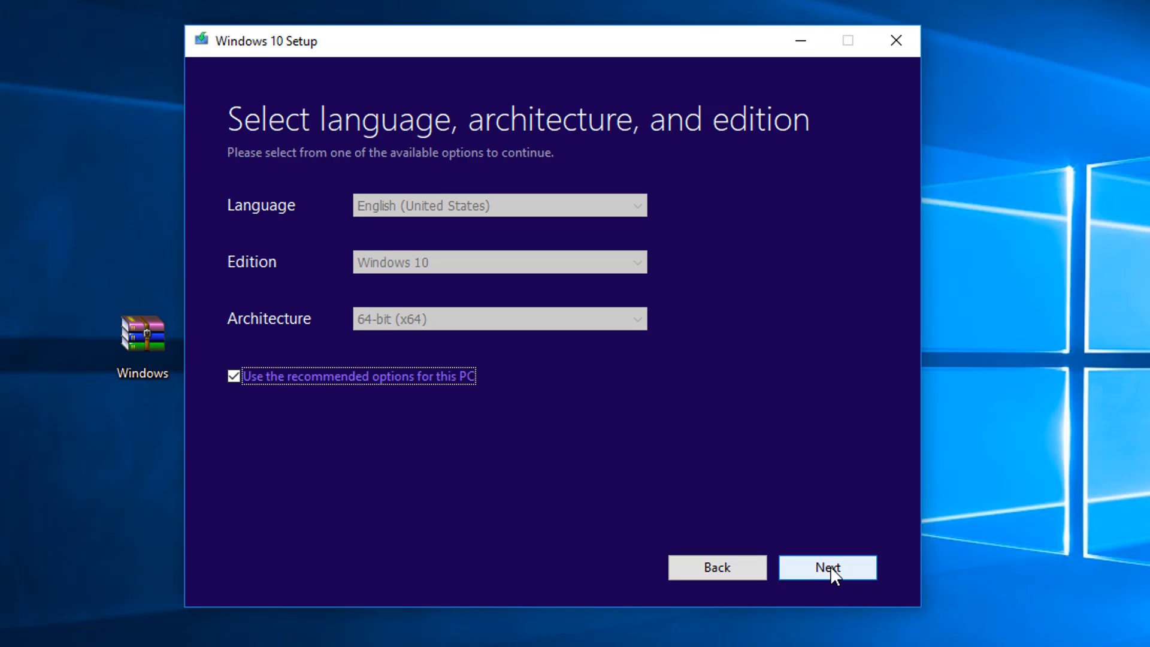
{"action": "left_click", "coordinate": [827, 566]}
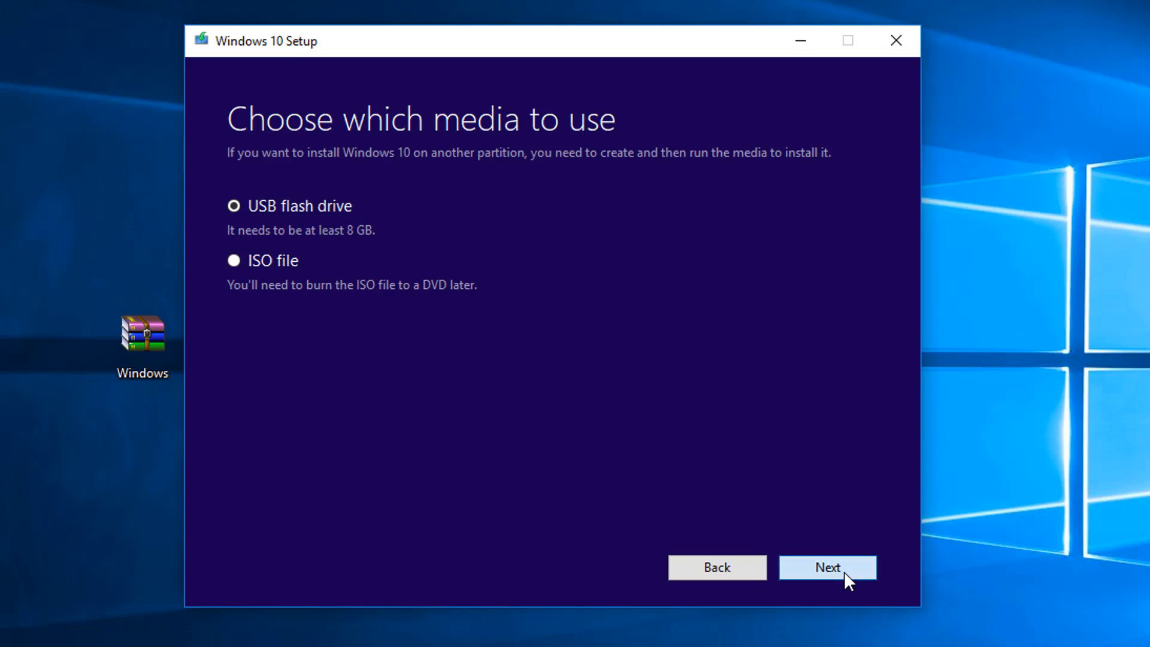
{"action": "left_click", "coordinate": [826, 567]}
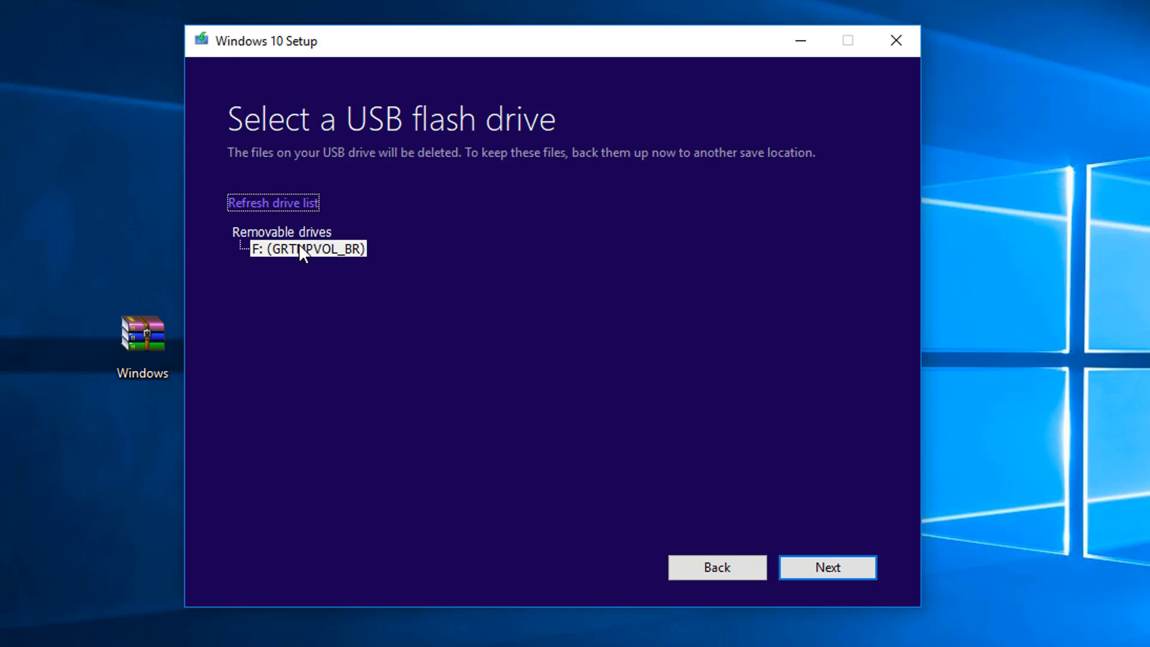
{"action": "left_click", "coordinate": [309, 250]}
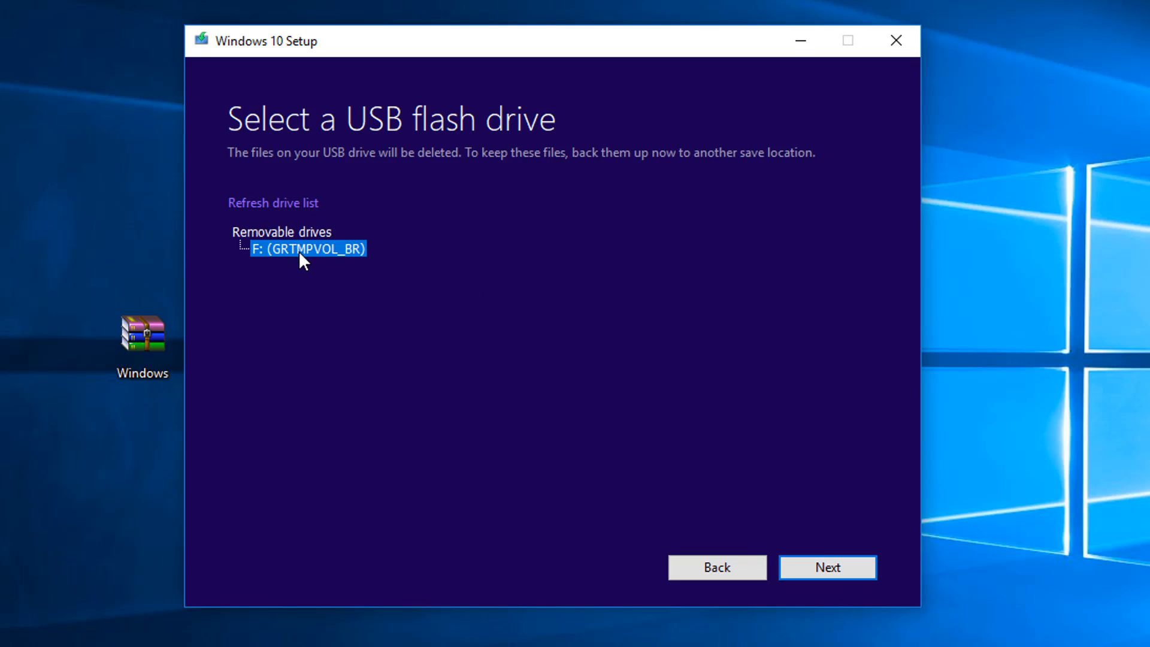
{"action": "mouse_move", "coordinate": [391, 227]}
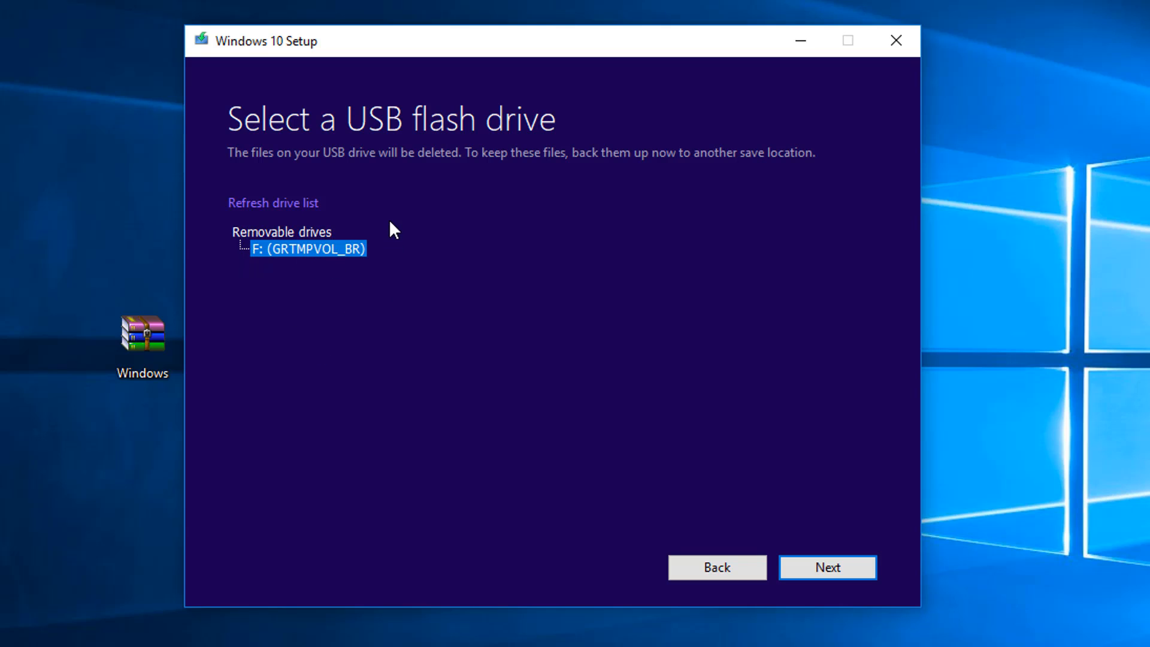
{"action": "mouse_move", "coordinate": [379, 275]}
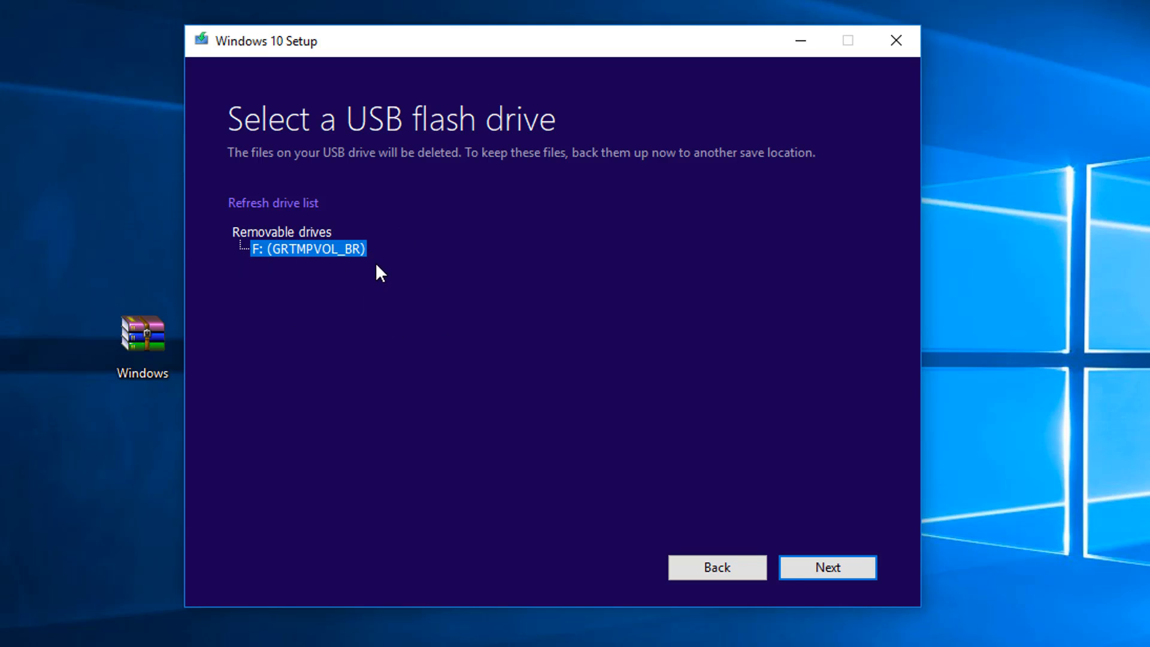
{"action": "mouse_move", "coordinate": [291, 267]}
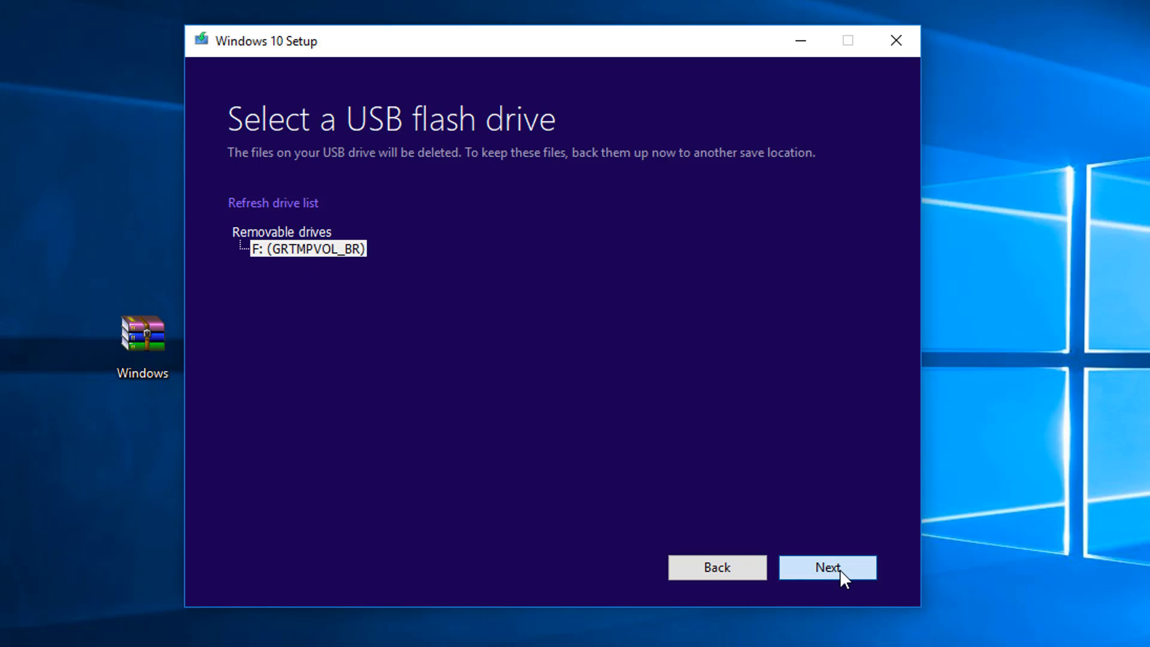
{"action": "left_click", "coordinate": [826, 567]}
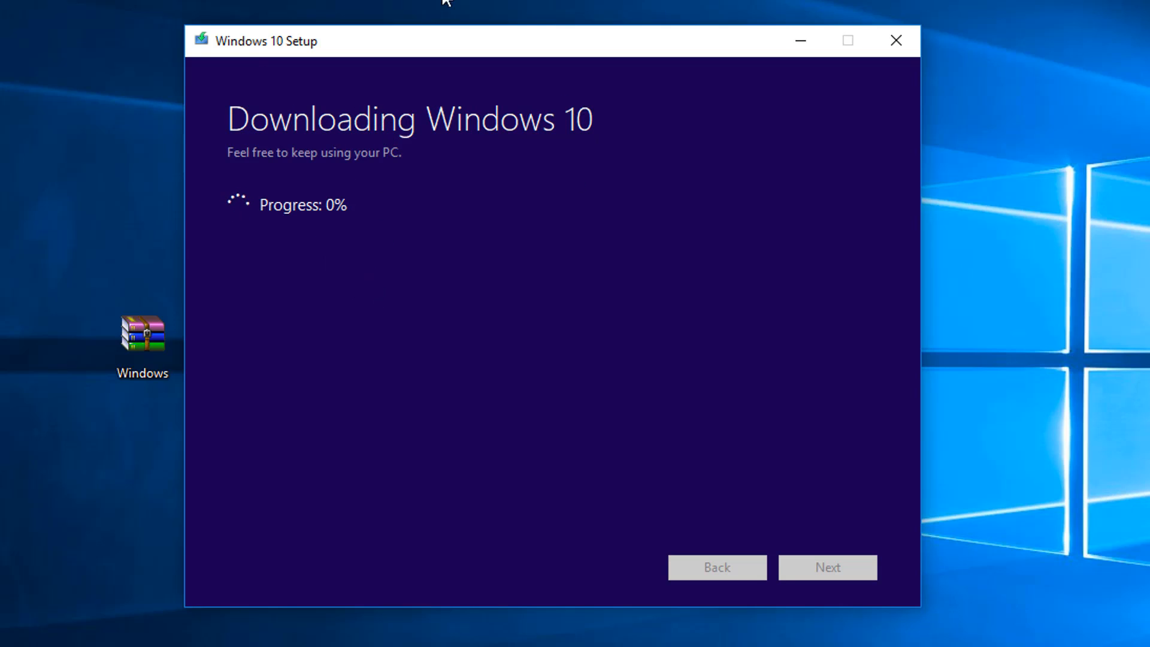
{"action": "mouse_move", "coordinate": [710, 297]}
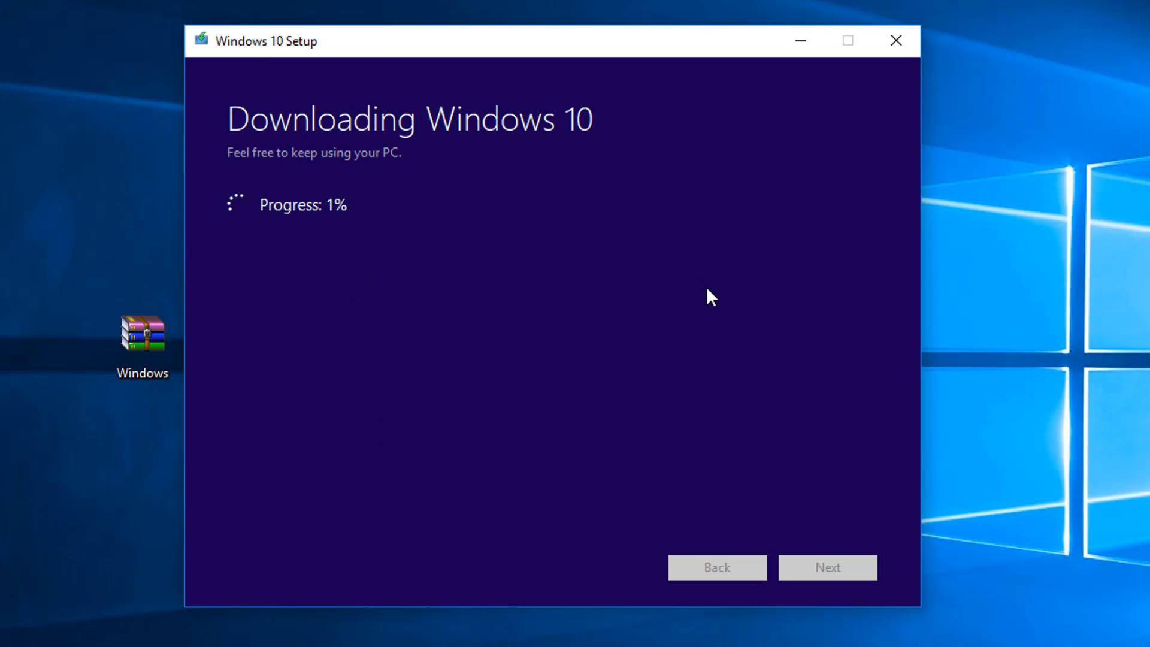
{"action": "mouse_move", "coordinate": [349, 204]}
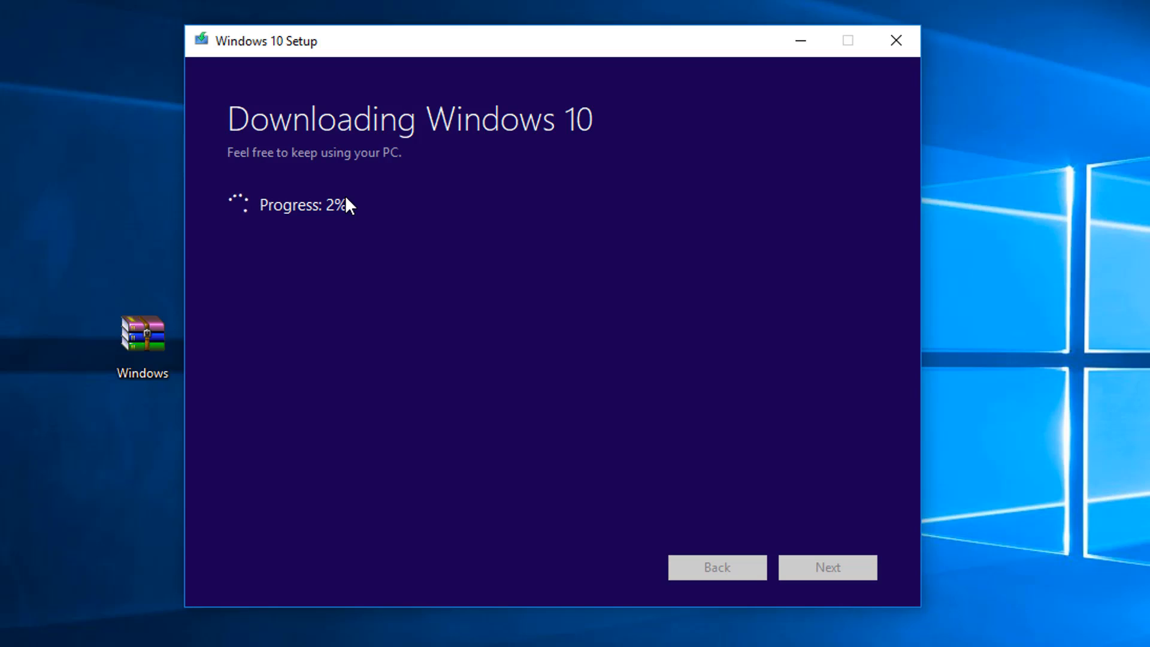
{"action": "mouse_move", "coordinate": [424, 162]}
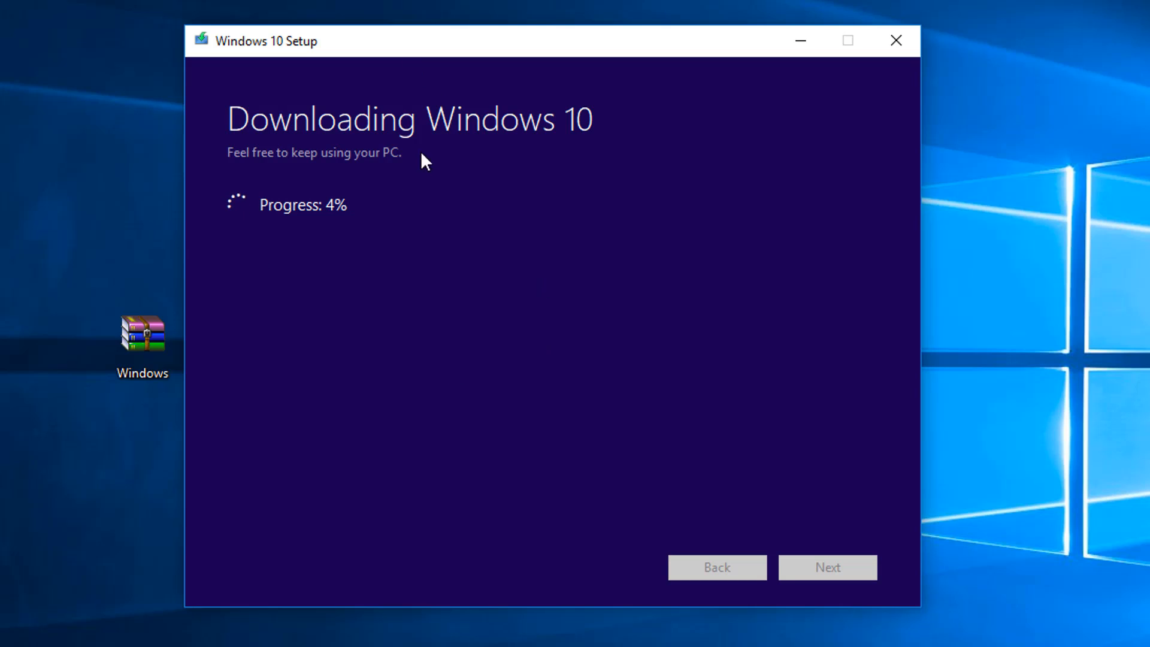
{"action": "mouse_move", "coordinate": [183, 130]}
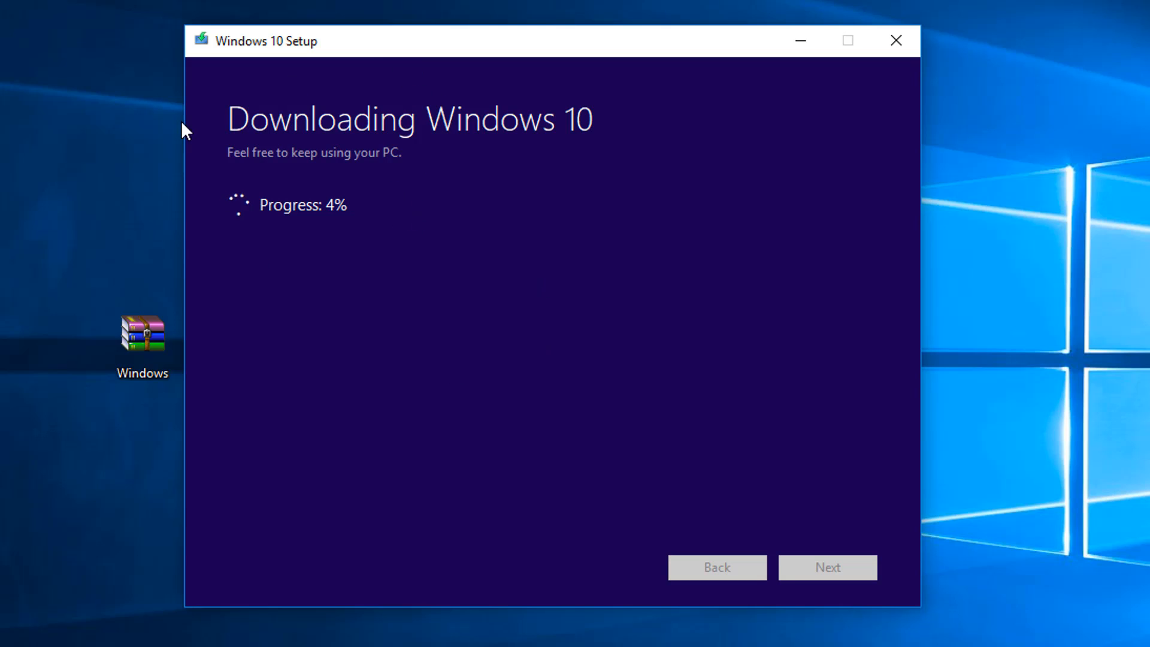
{"action": "mouse_move", "coordinate": [478, 158]}
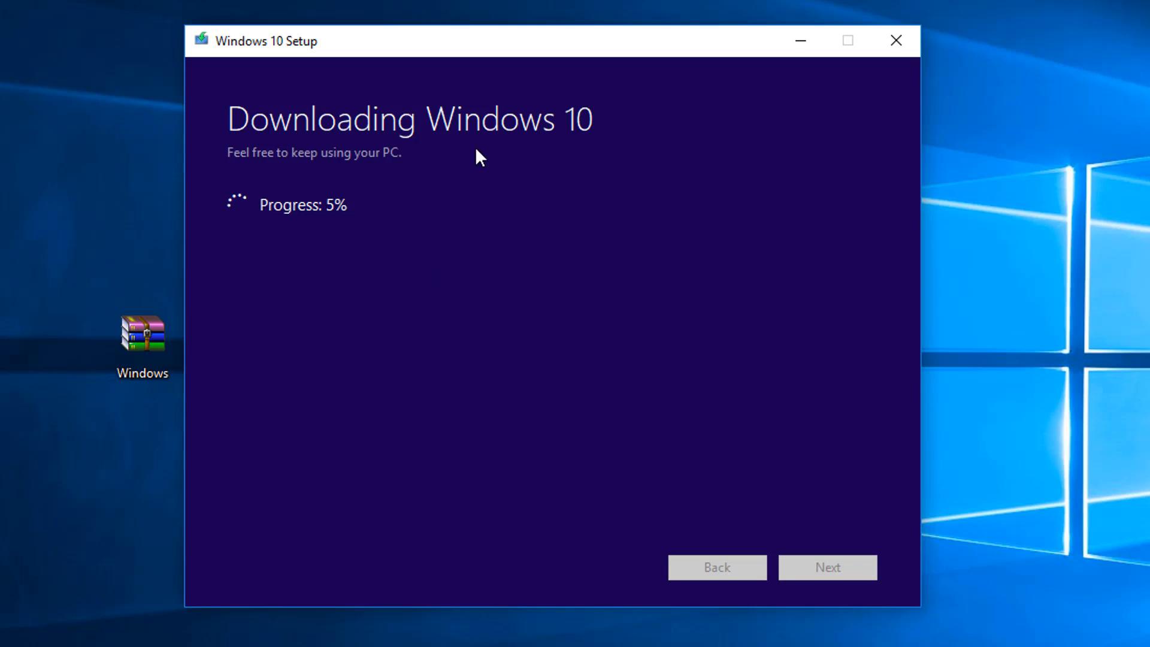
{"action": "mouse_move", "coordinate": [376, 186]}
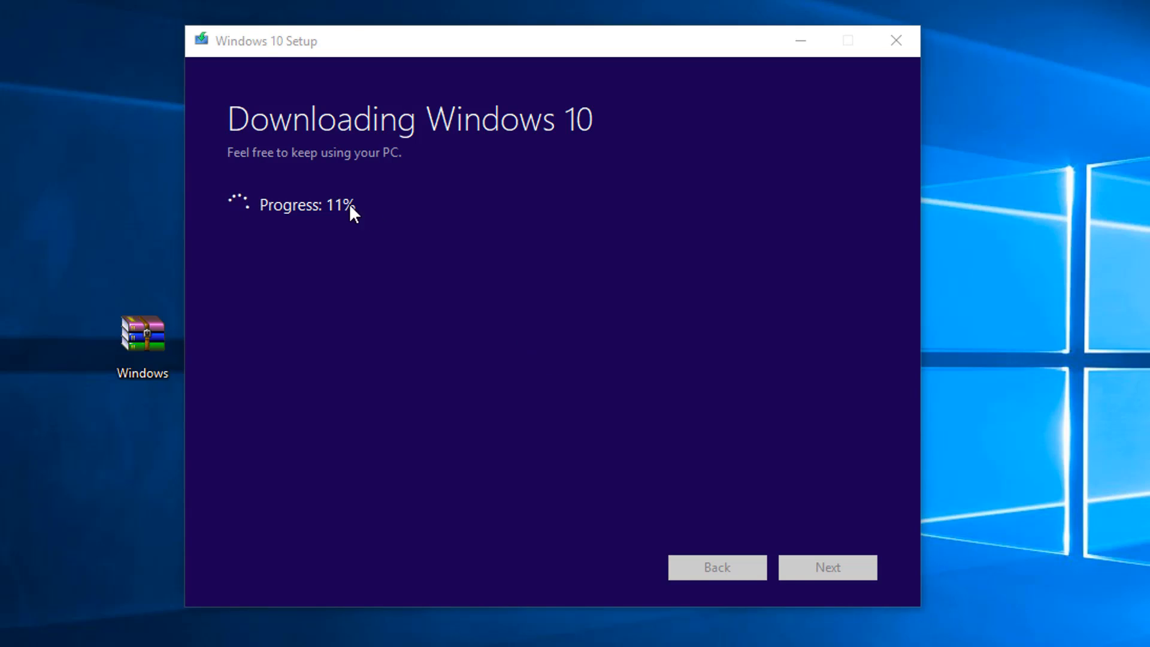
{"action": "mouse_move", "coordinate": [906, 503]}
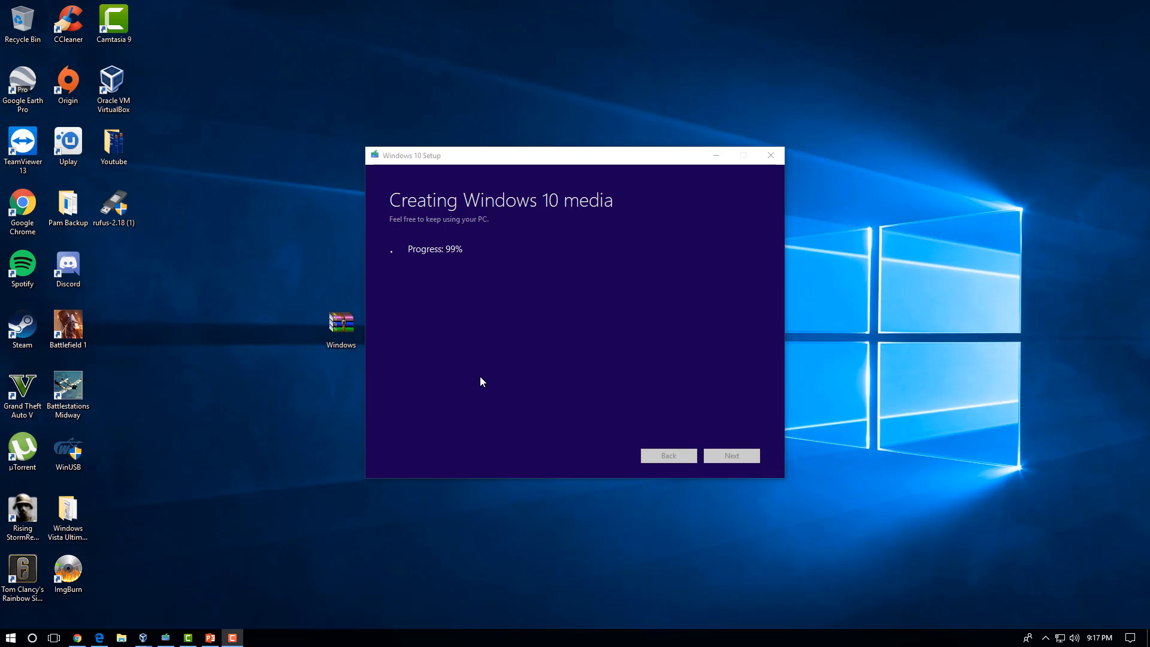
{"action": "mouse_move", "coordinate": [514, 269]}
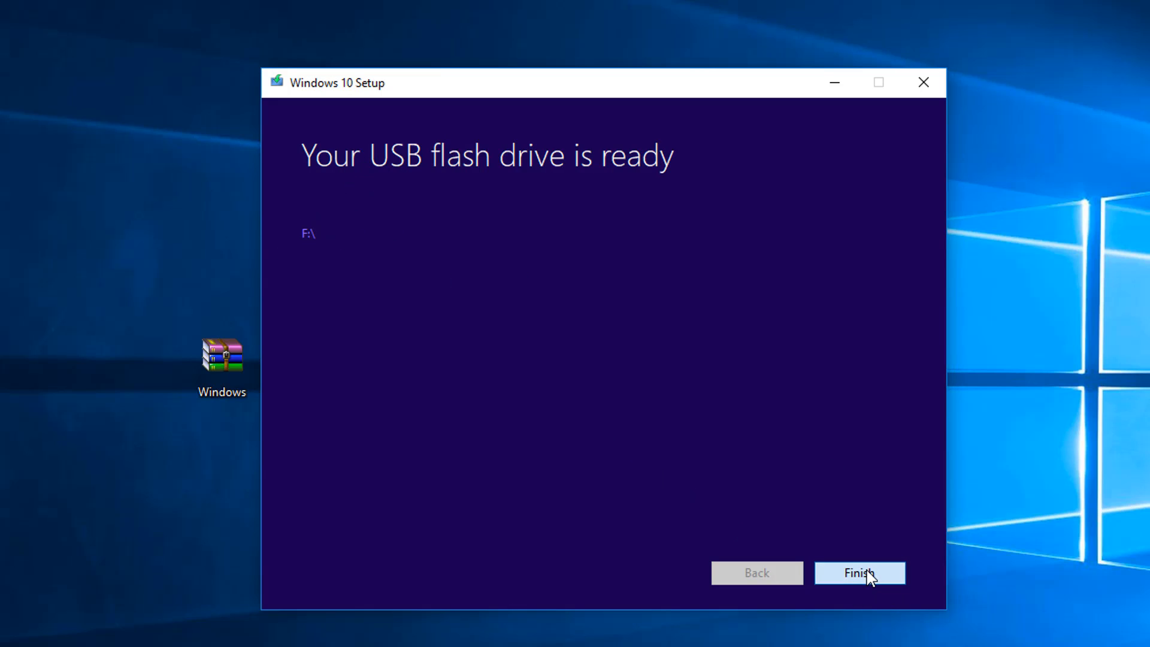
Finish and close the tool once the F: USB flash drive is reported ready
{"action": "left_click", "coordinate": [858, 572]}
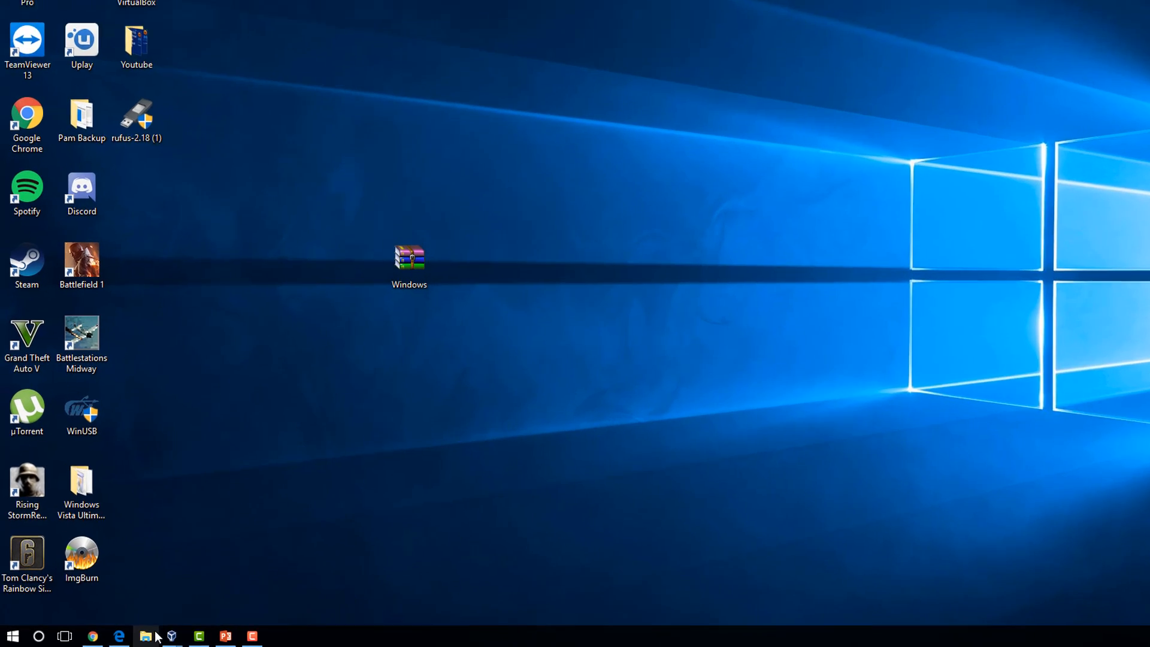
Browse to This PC and view the ESD-USB (F:) drive's Windows setup files and folders
{"action": "left_click", "coordinate": [145, 635]}
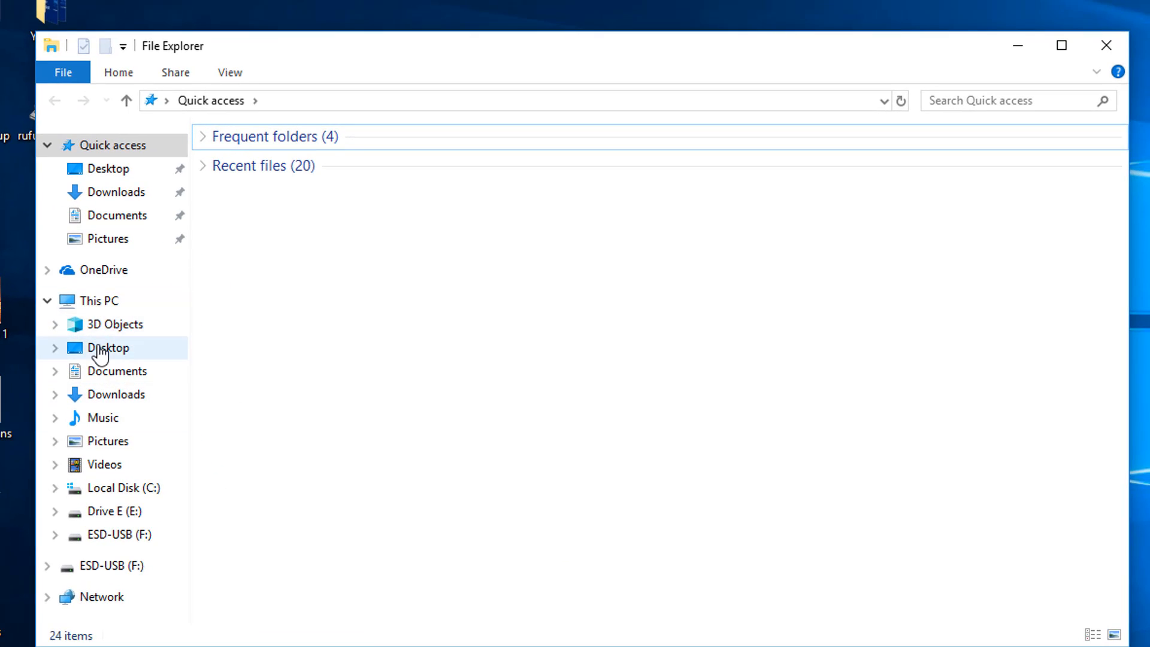
{"action": "left_click", "coordinate": [97, 301]}
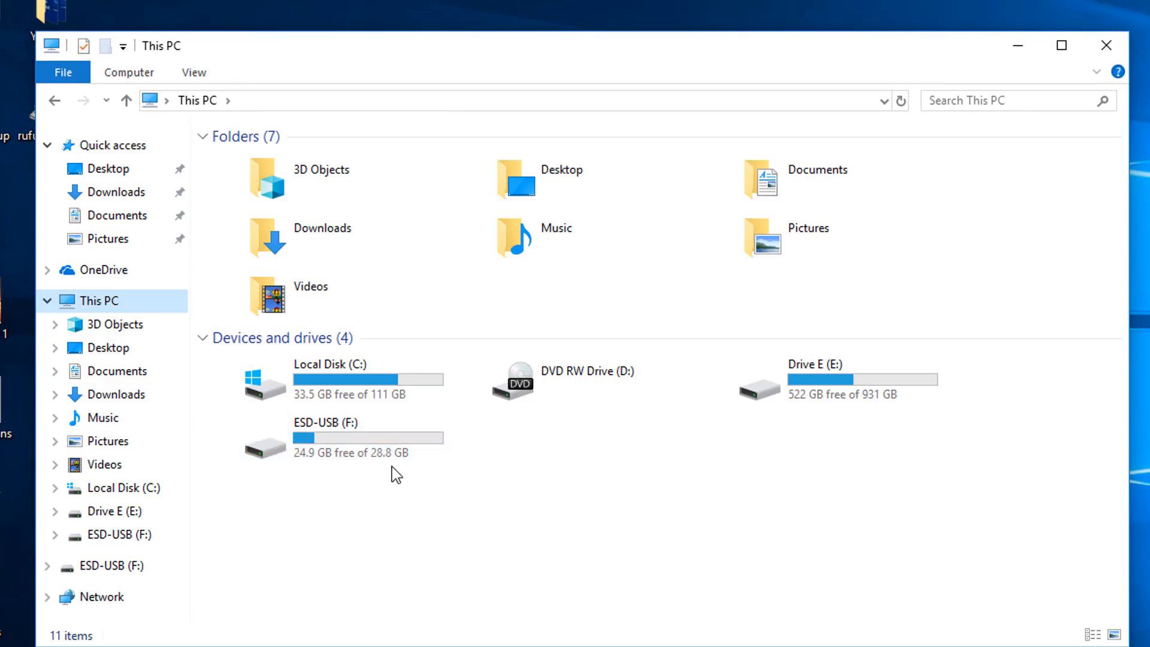
{"action": "left_click", "coordinate": [326, 437]}
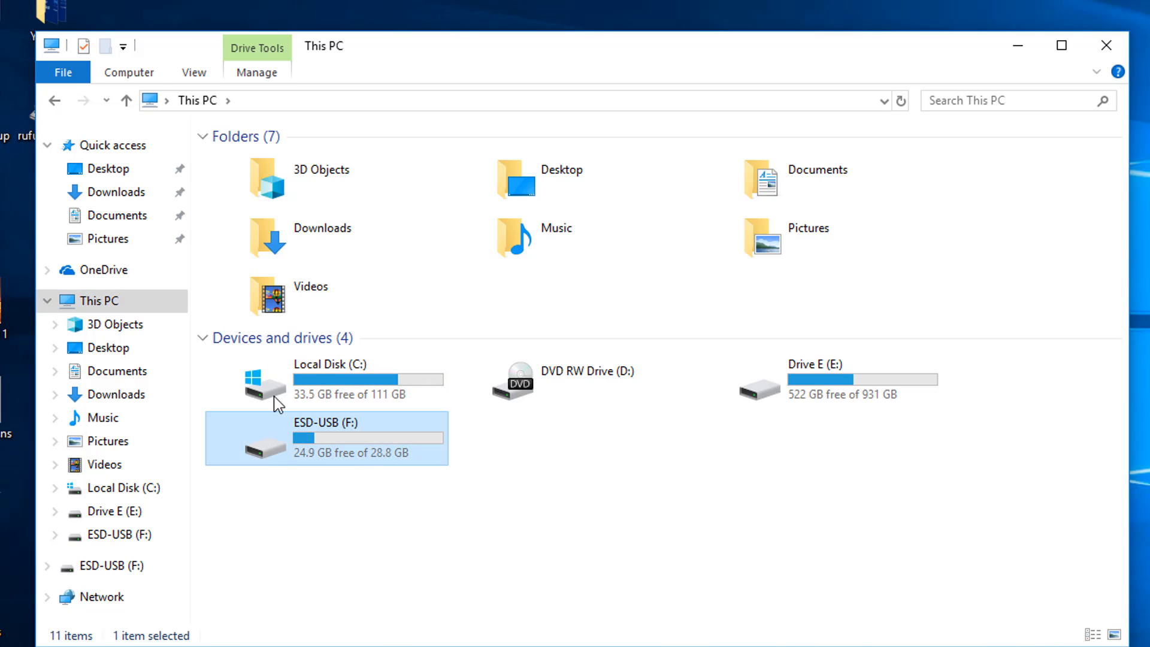
{"action": "double_click", "coordinate": [323, 438]}
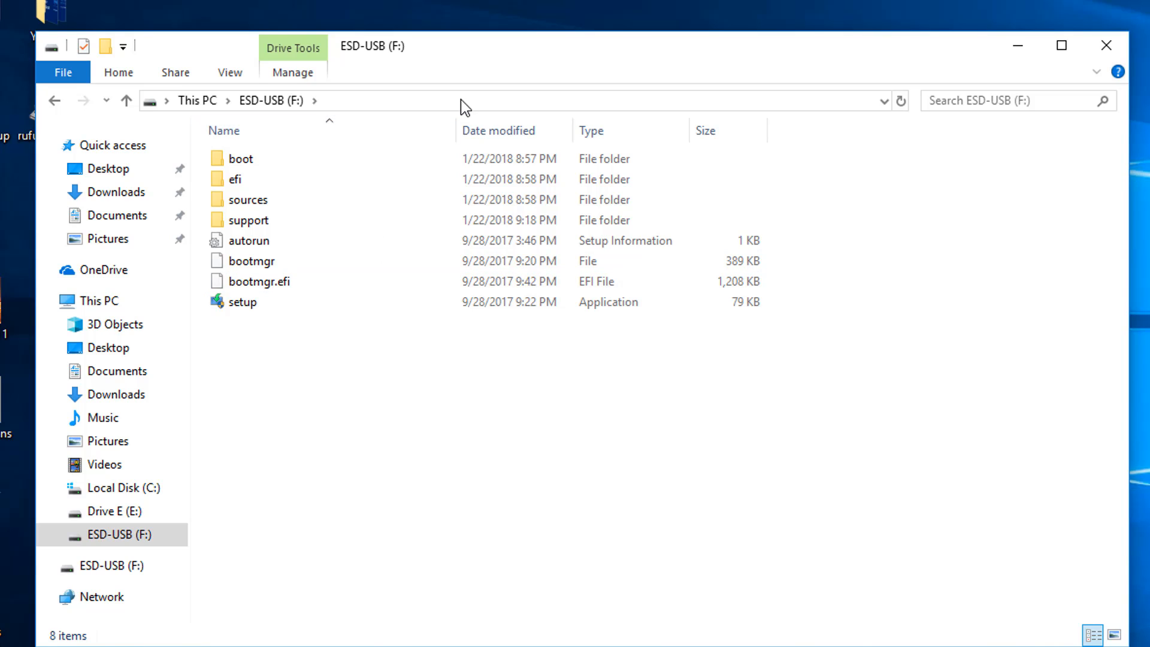
{"action": "left_click", "coordinate": [248, 220]}
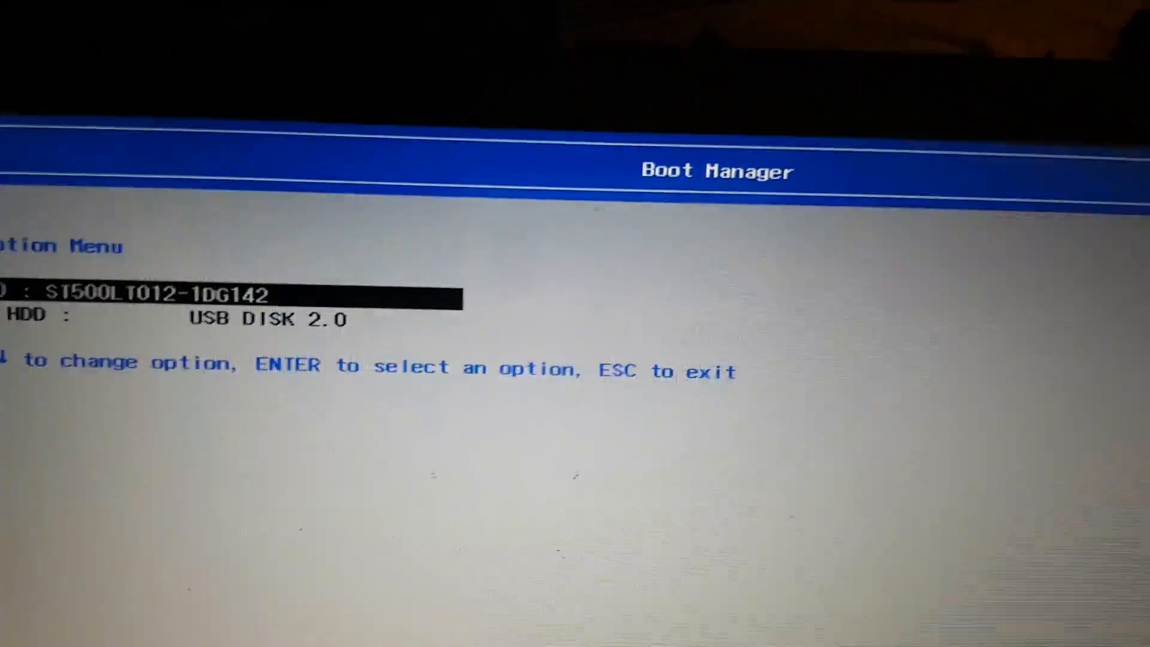
Highlight USB HDD: USB DISK 2.0 in the Boot Option Menu and boot from it into Windows Setup
{"action": "key", "text": "Down"}
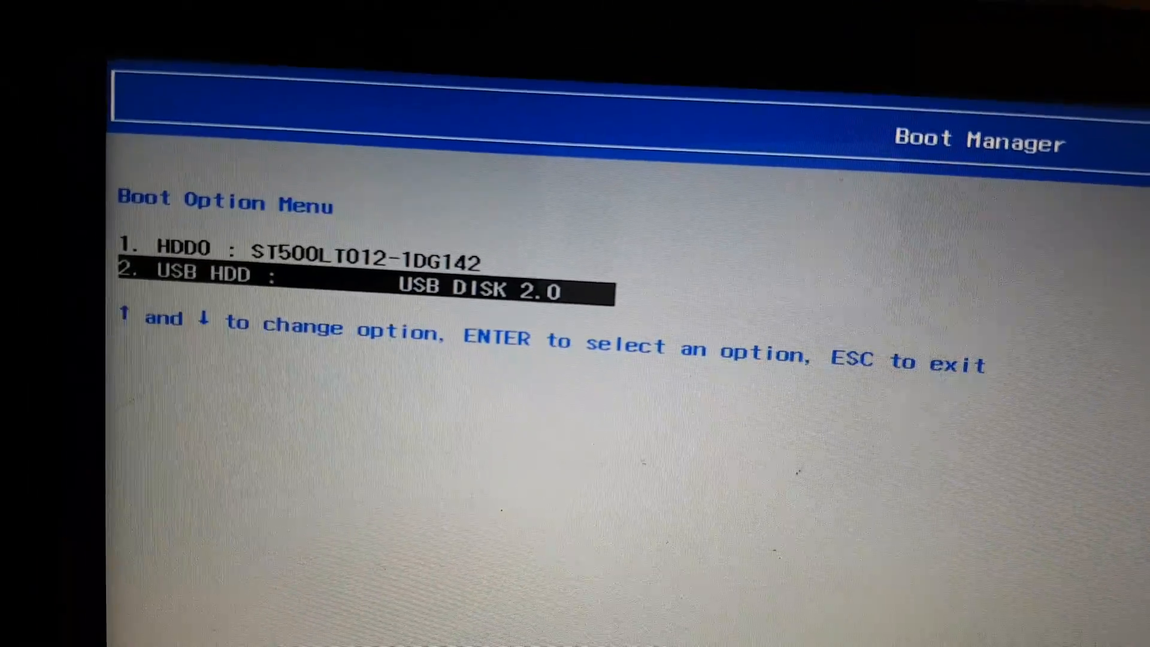
{"action": "key", "text": "enter"}
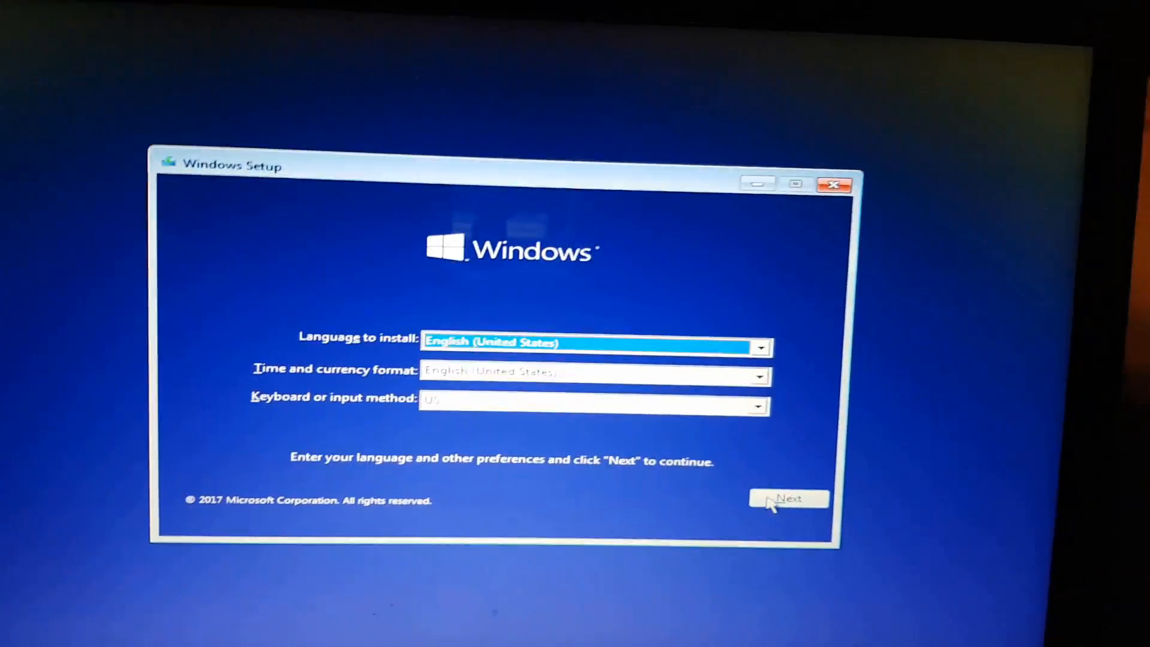
Accept English (United States) language, time and US keyboard and proceed to Install now
{"action": "left_click", "coordinate": [788, 499]}
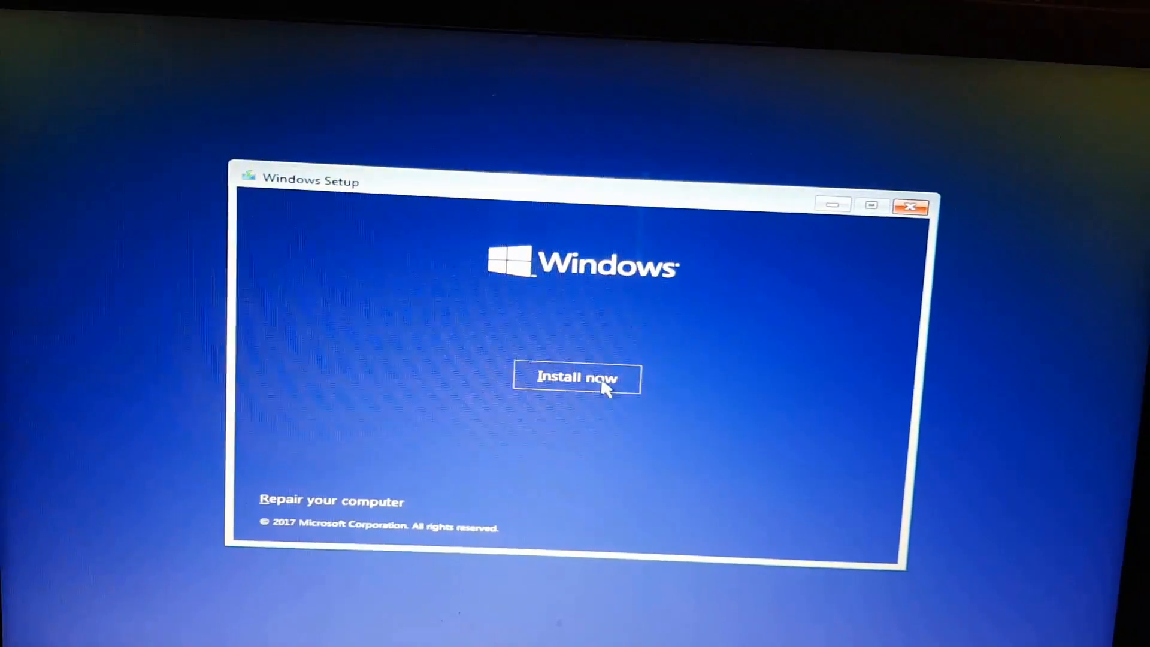